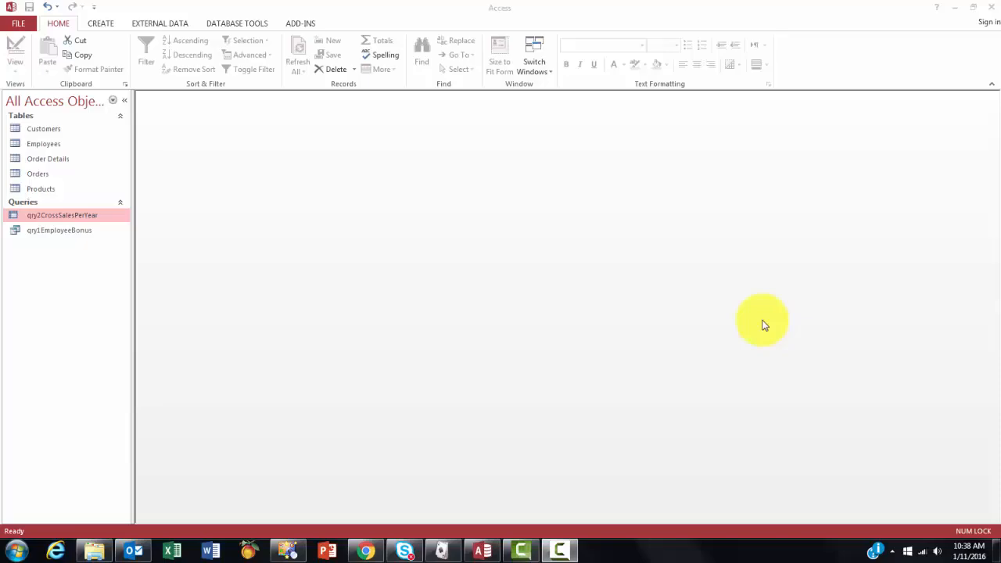
{"action": "mouse_move", "coordinate": [523, 295]}
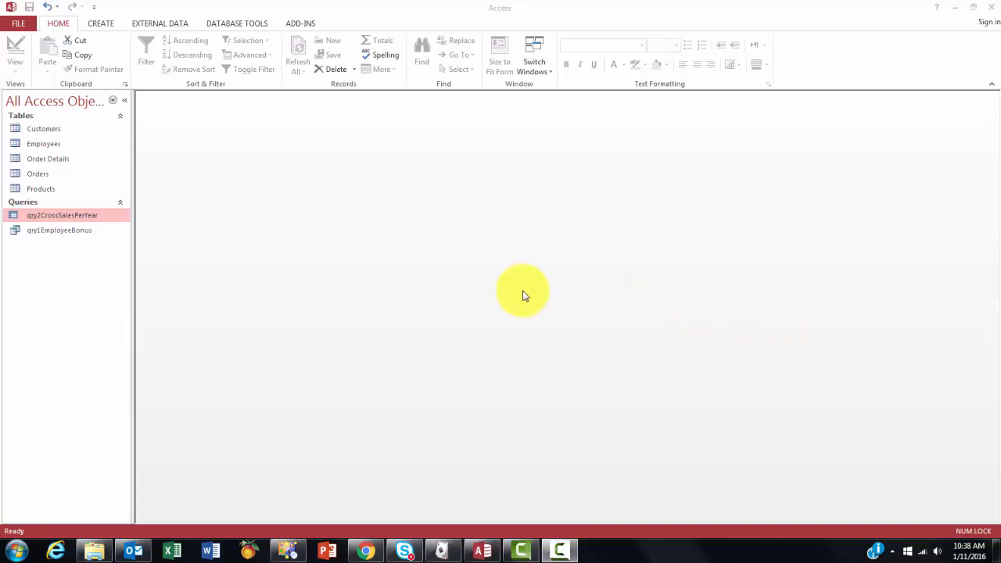
{"action": "mouse_move", "coordinate": [442, 286]}
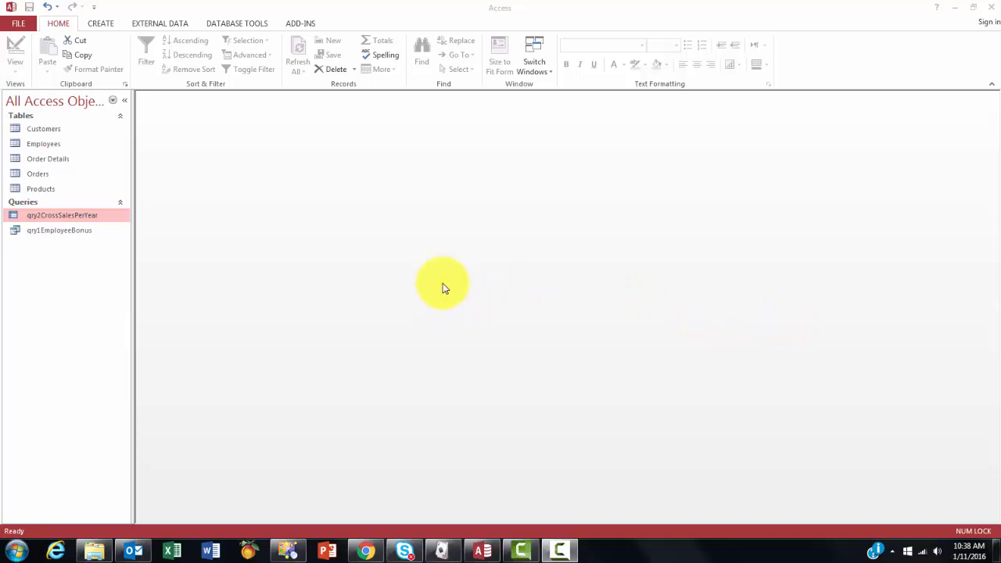
{"action": "mouse_move", "coordinate": [23, 305]}
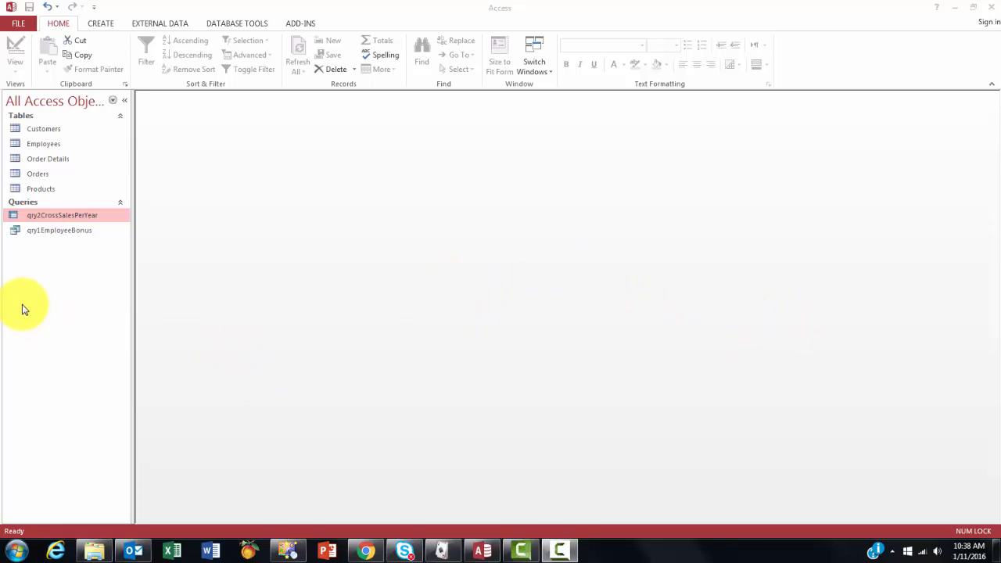
{"action": "mouse_move", "coordinate": [60, 230]}
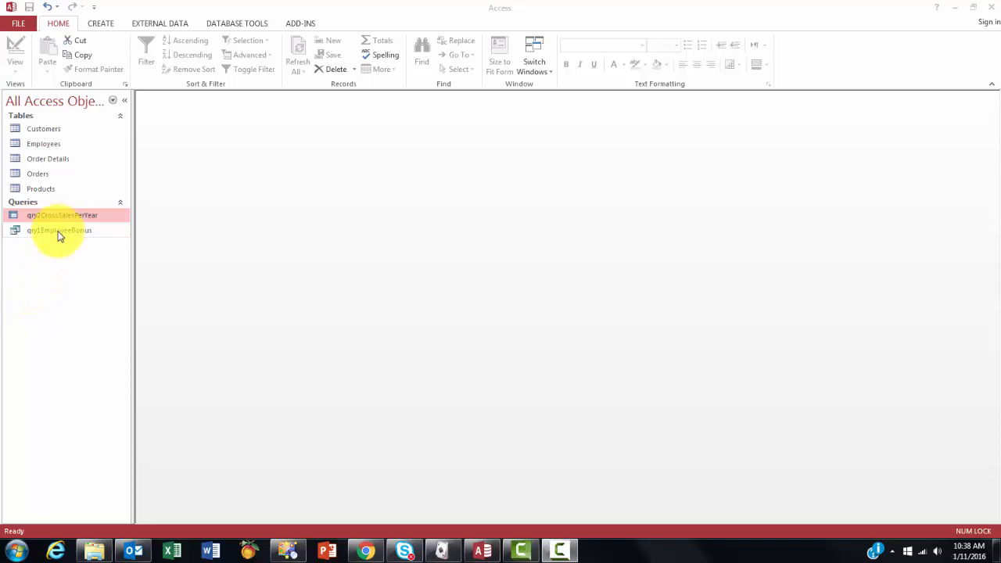
Run the employee bonus query leaving the year parameter empty.
{"action": "double_click", "coordinate": [59, 230]}
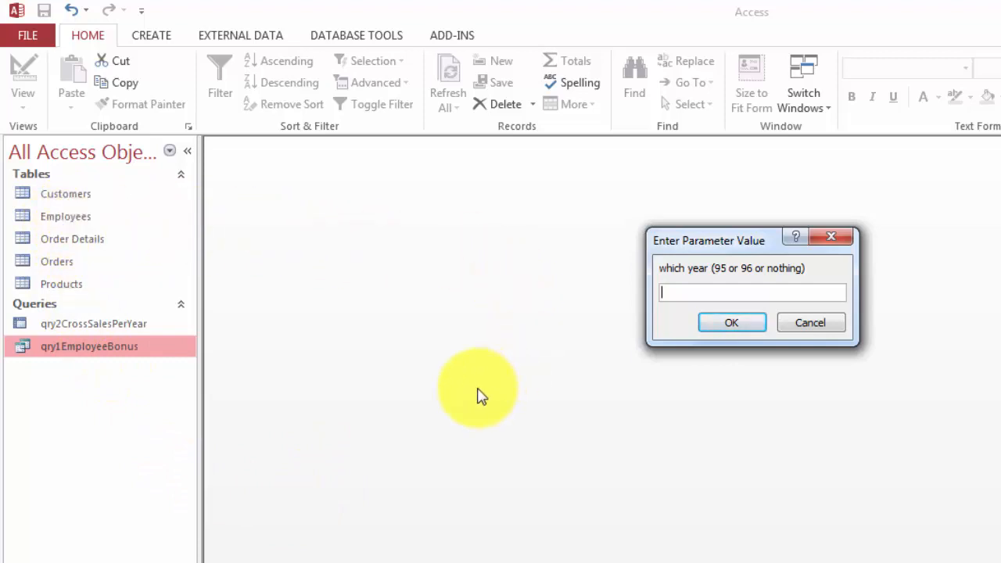
{"action": "mouse_move", "coordinate": [723, 417]}
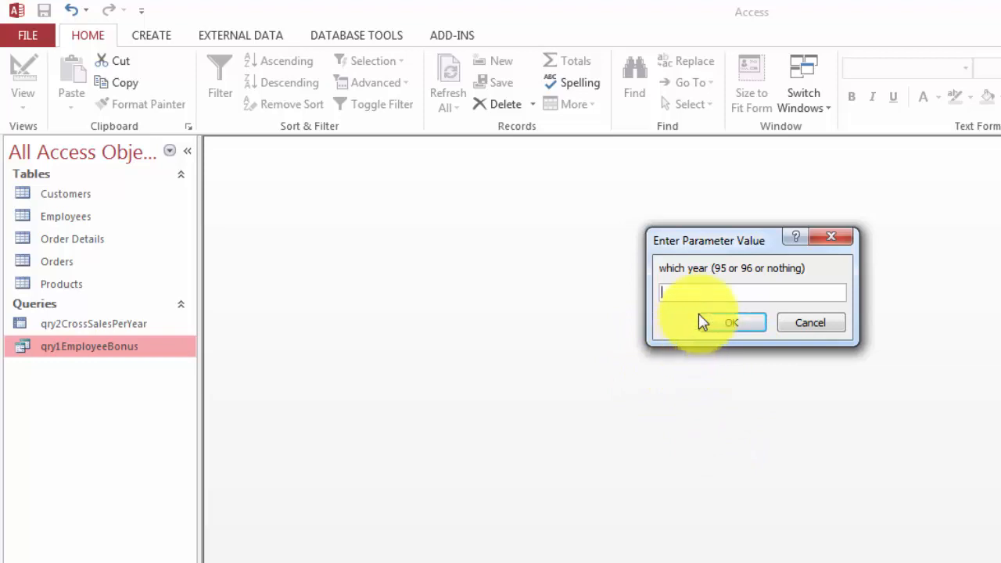
{"action": "mouse_move", "coordinate": [733, 281]}
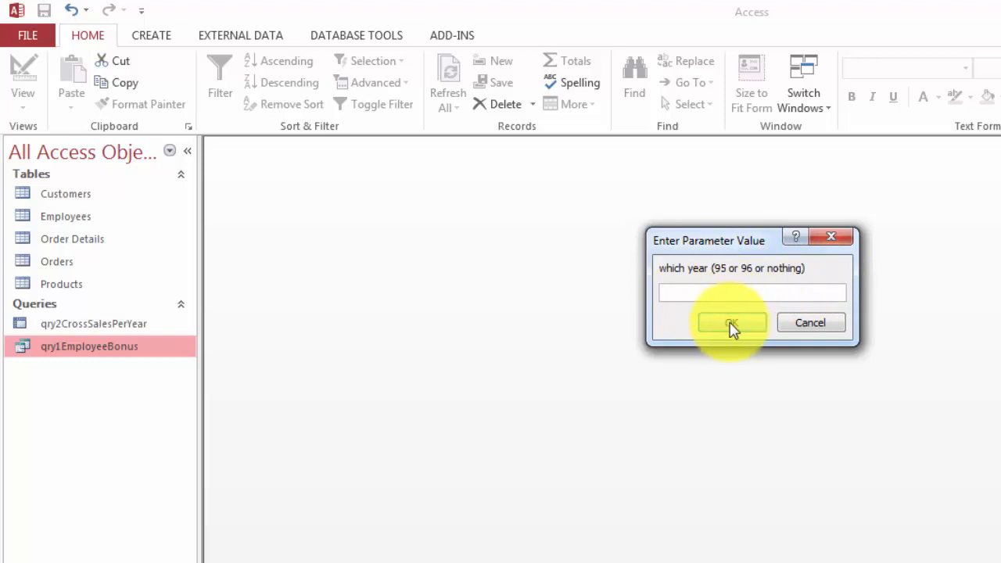
{"action": "left_click", "coordinate": [731, 323]}
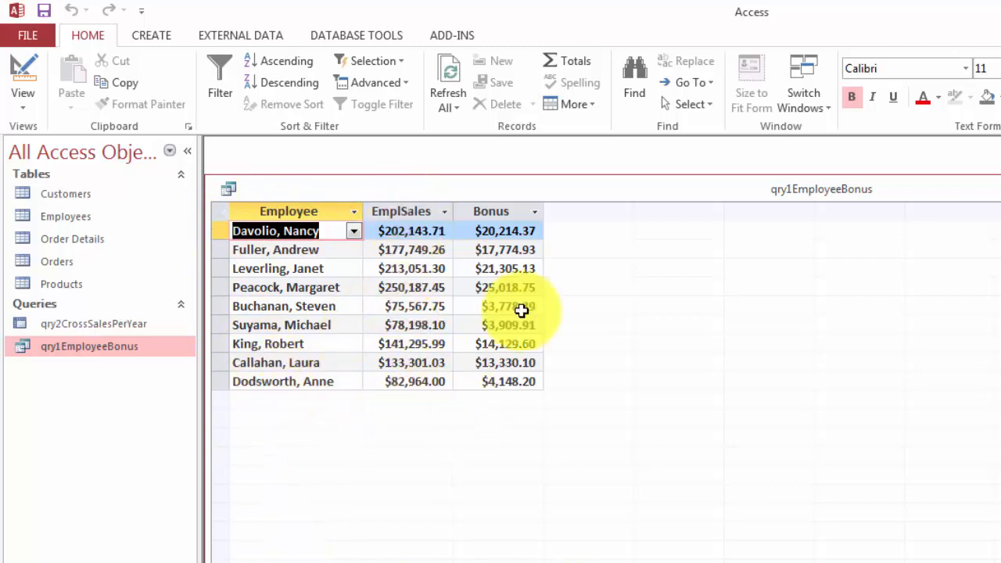
{"action": "mouse_move", "coordinate": [500, 430]}
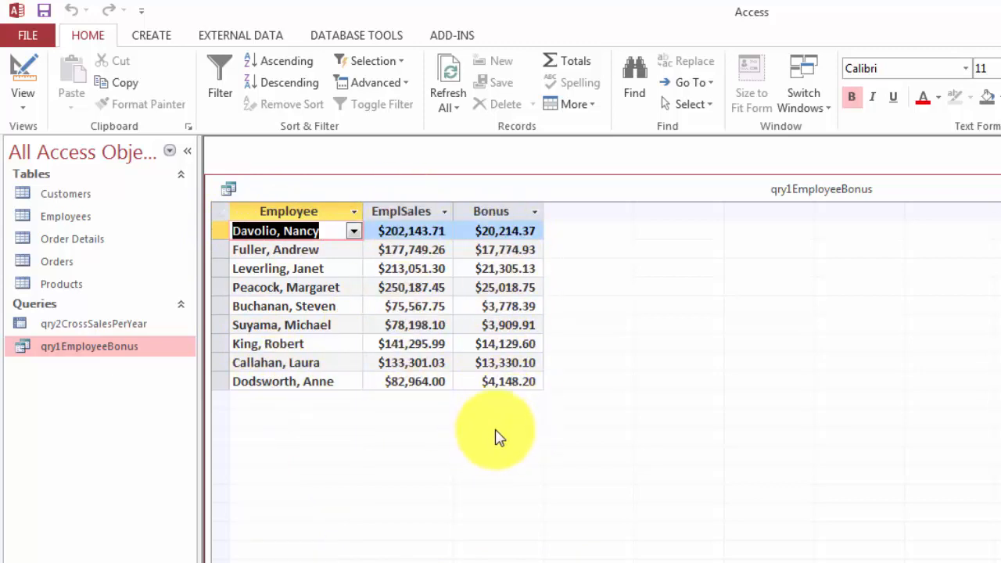
{"action": "mouse_move", "coordinate": [731, 430]}
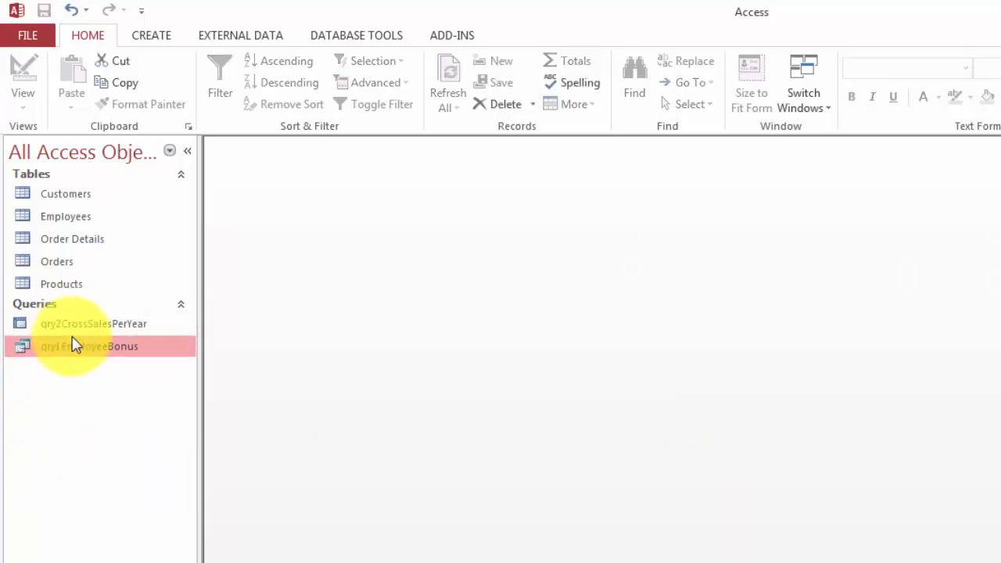
{"action": "mouse_move", "coordinate": [86, 323]}
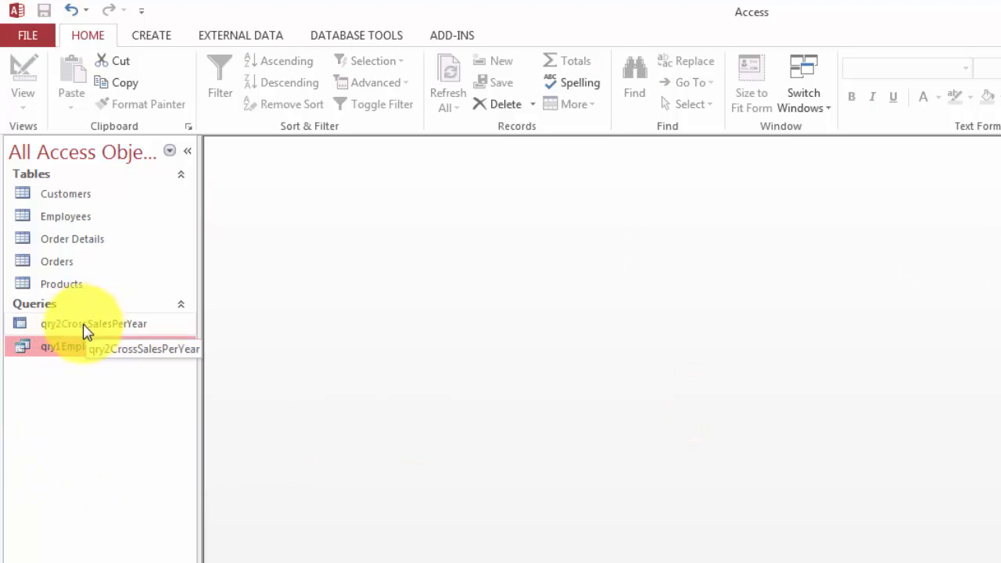
Run the crosstab of product sales per year (1994–1996), then move to Database Tools.
{"action": "double_click", "coordinate": [93, 324]}
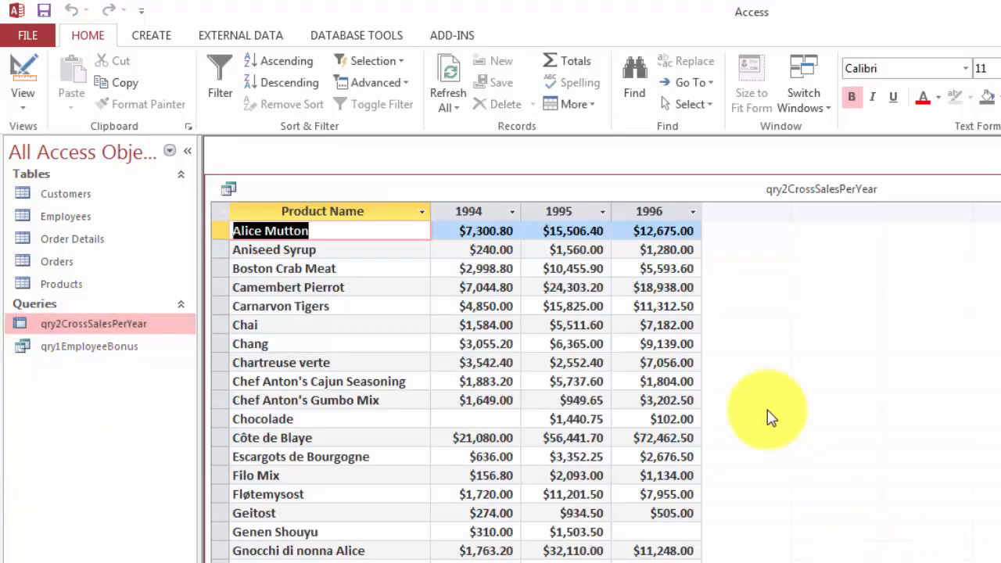
{"action": "mouse_move", "coordinate": [527, 248]}
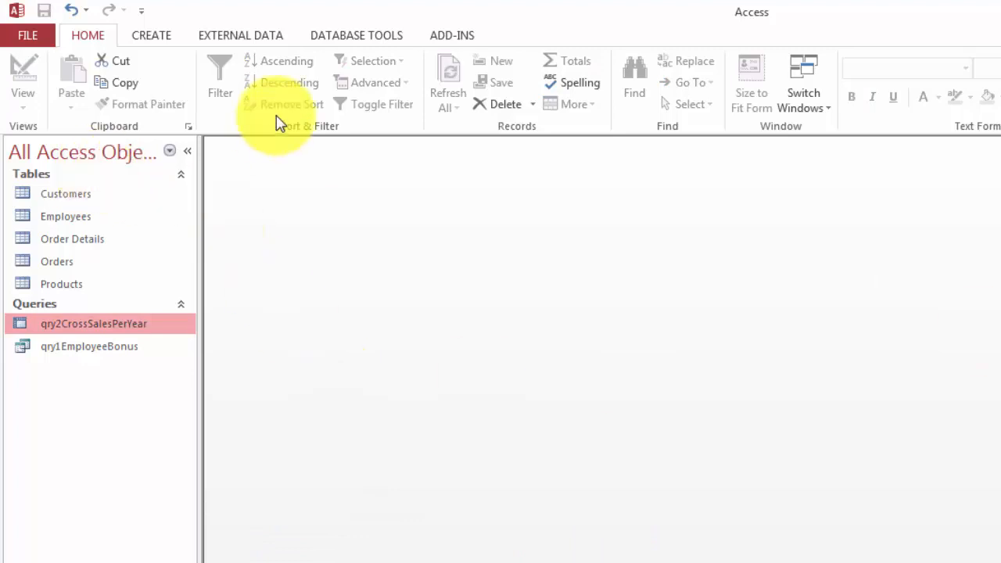
{"action": "left_click", "coordinate": [355, 35]}
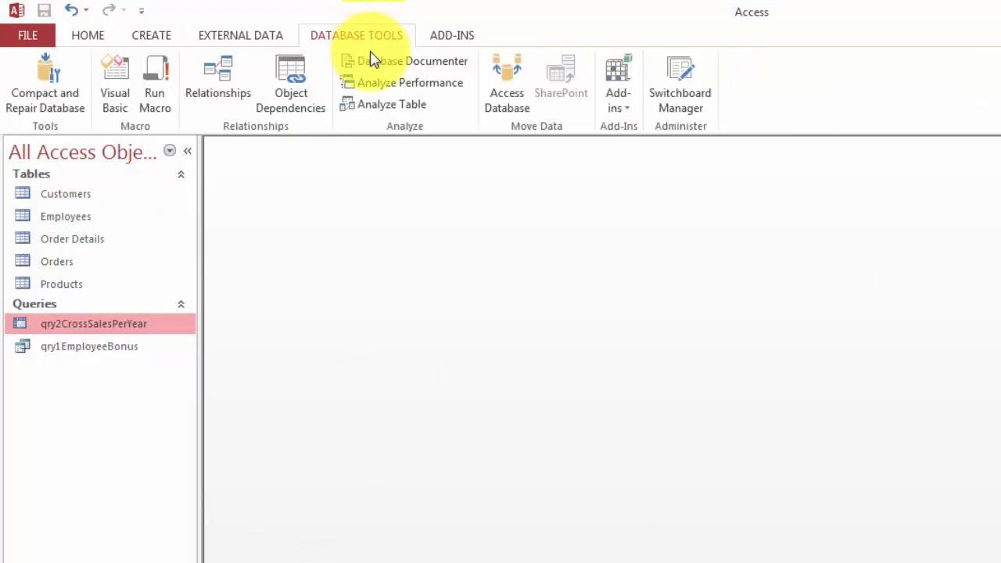
{"action": "mouse_move", "coordinate": [218, 82]}
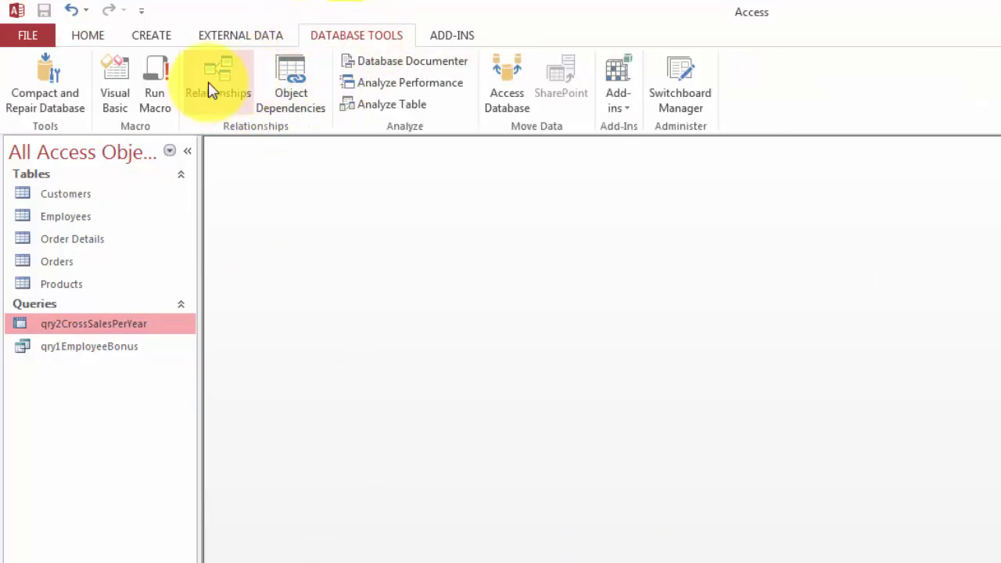
{"action": "left_click", "coordinate": [217, 82]}
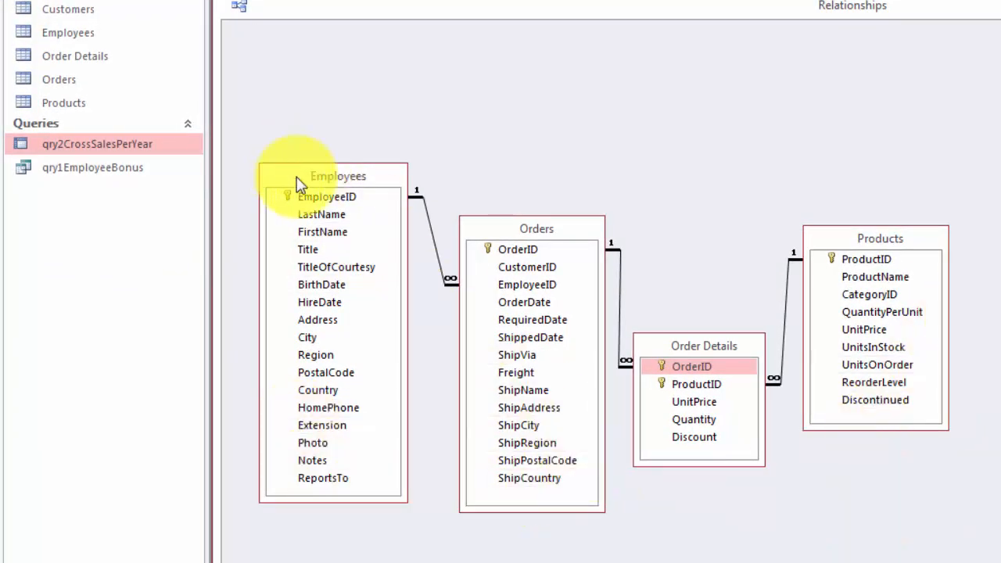
{"action": "mouse_move", "coordinate": [347, 204]}
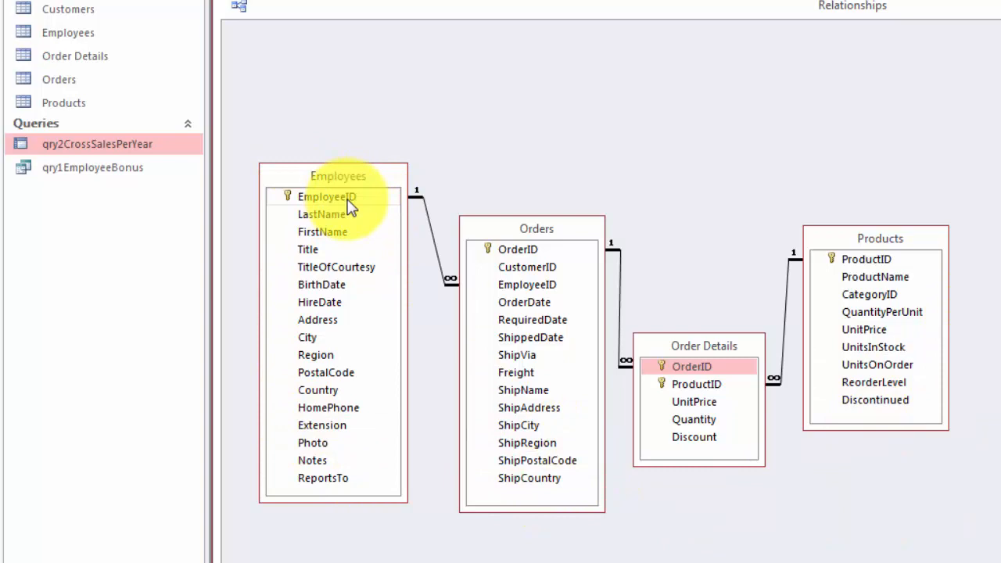
{"action": "mouse_move", "coordinate": [537, 319]}
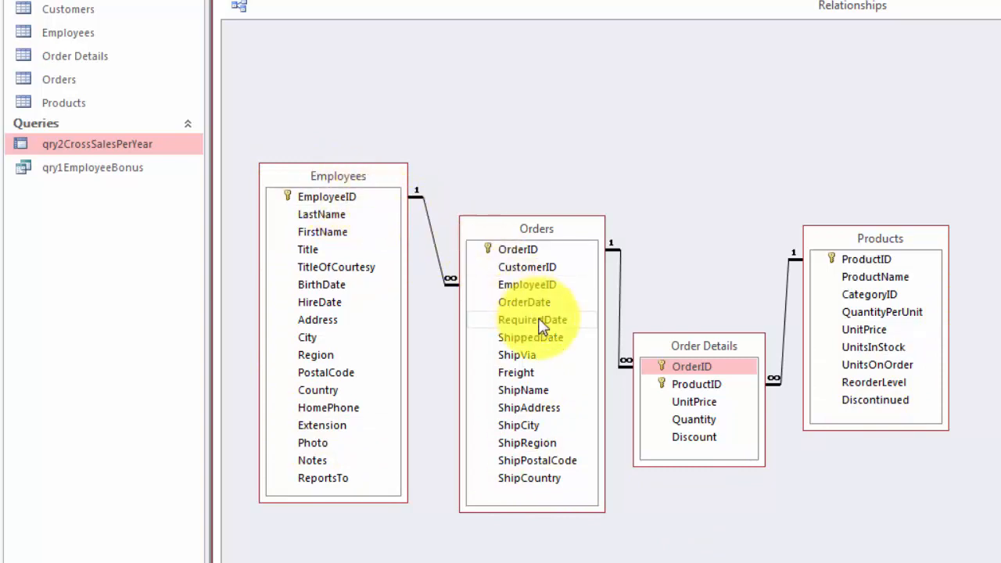
{"action": "mouse_move", "coordinate": [492, 294]}
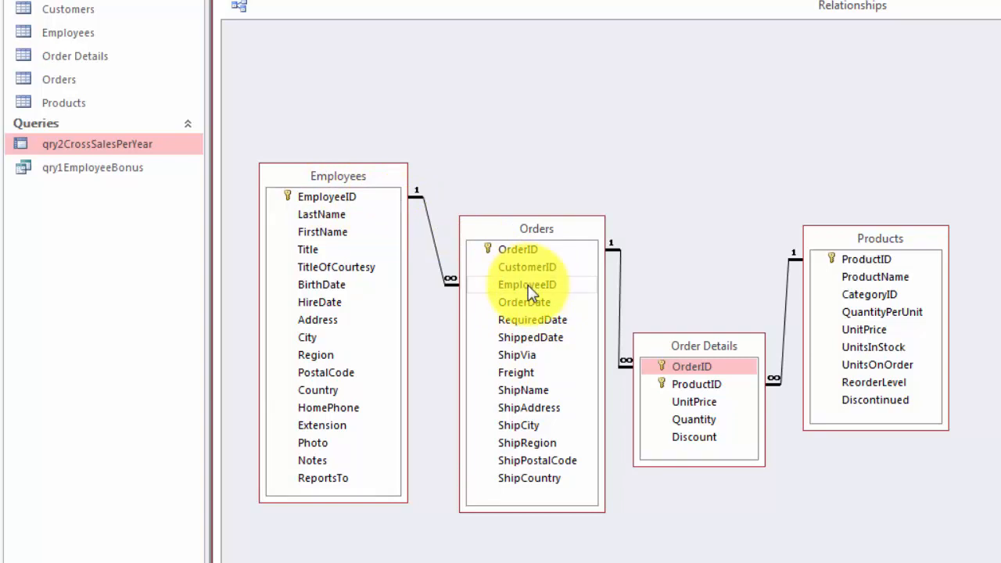
{"action": "mouse_move", "coordinate": [515, 254]}
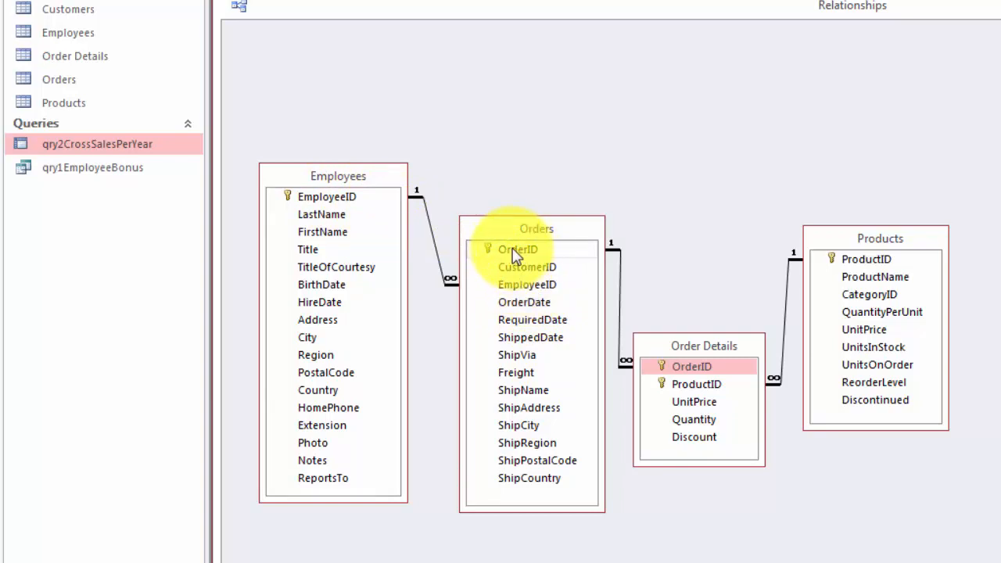
{"action": "mouse_move", "coordinate": [516, 256]}
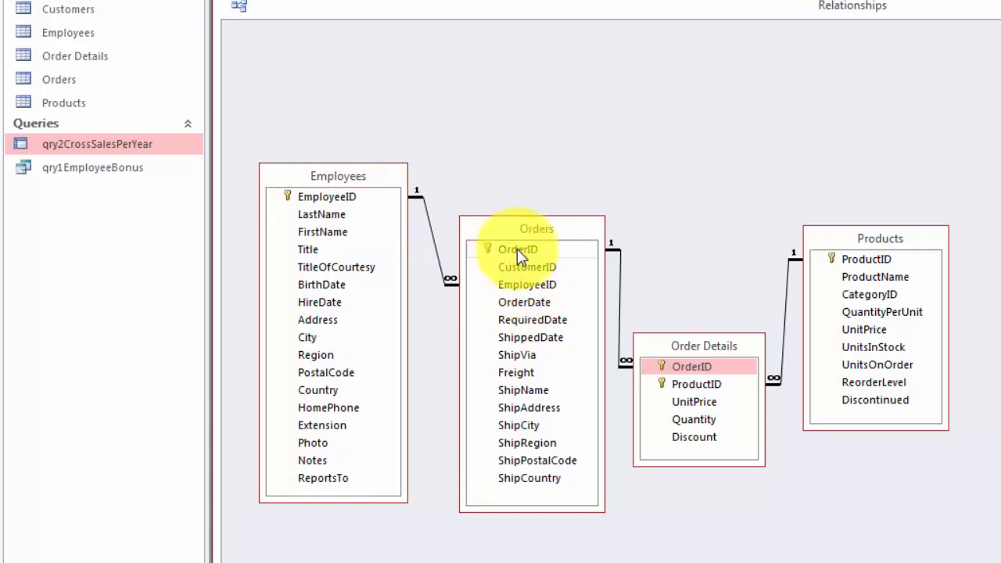
{"action": "mouse_move", "coordinate": [679, 328]}
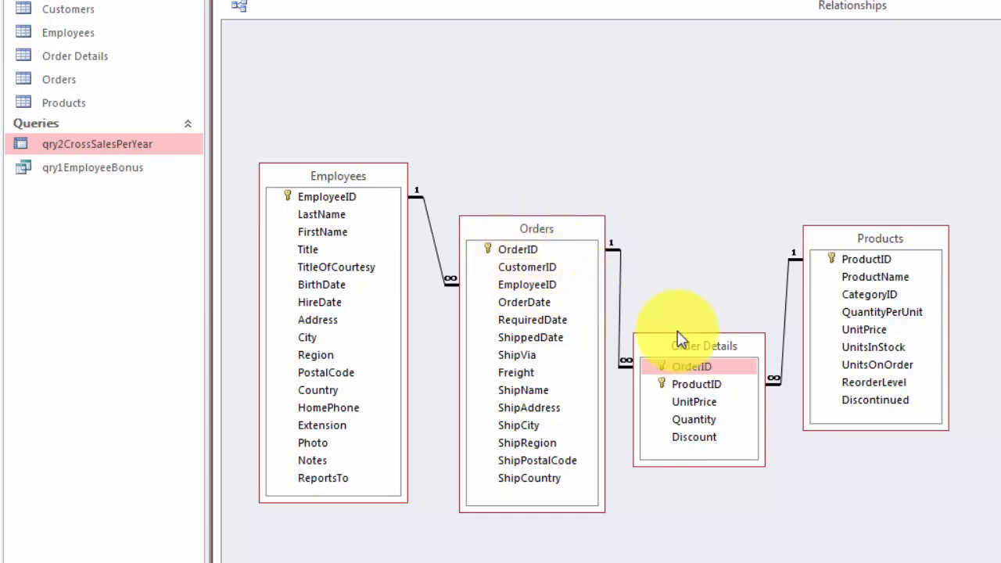
{"action": "mouse_move", "coordinate": [827, 299]}
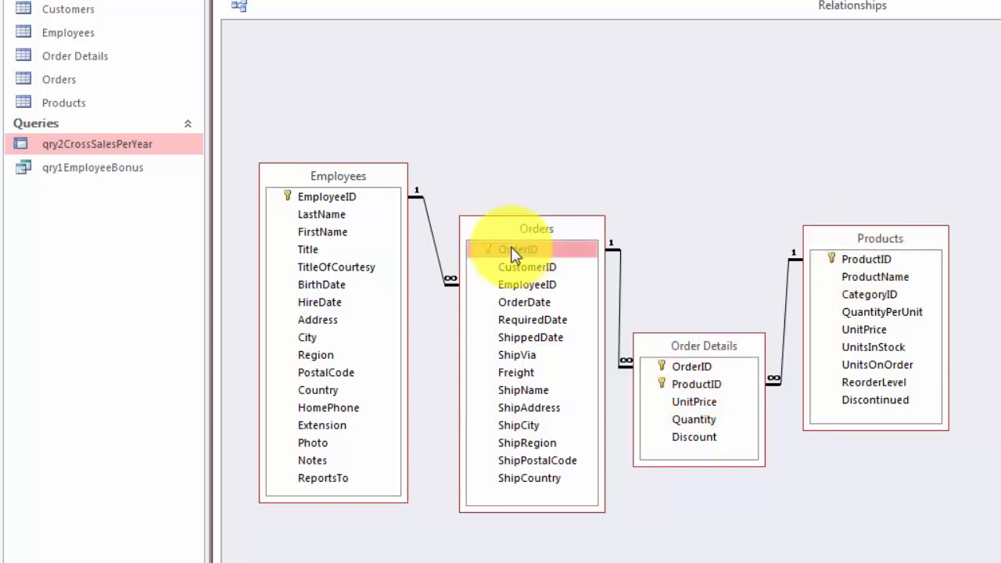
{"action": "left_click", "coordinate": [327, 196]}
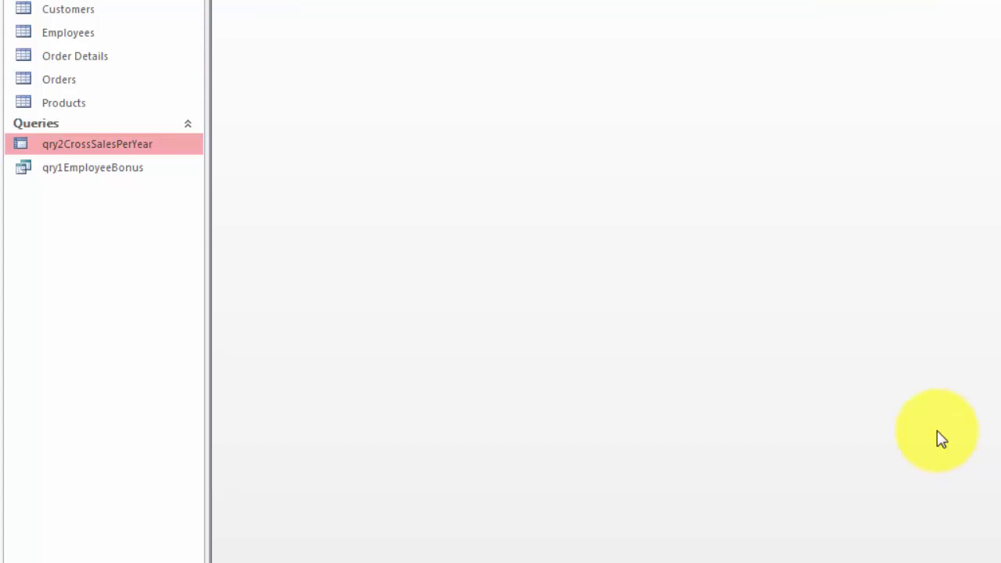
Re-run qry1EmployeeBonus with year 95 to list nine employees' 1995 sales and bonuses.
{"action": "double_click", "coordinate": [92, 167]}
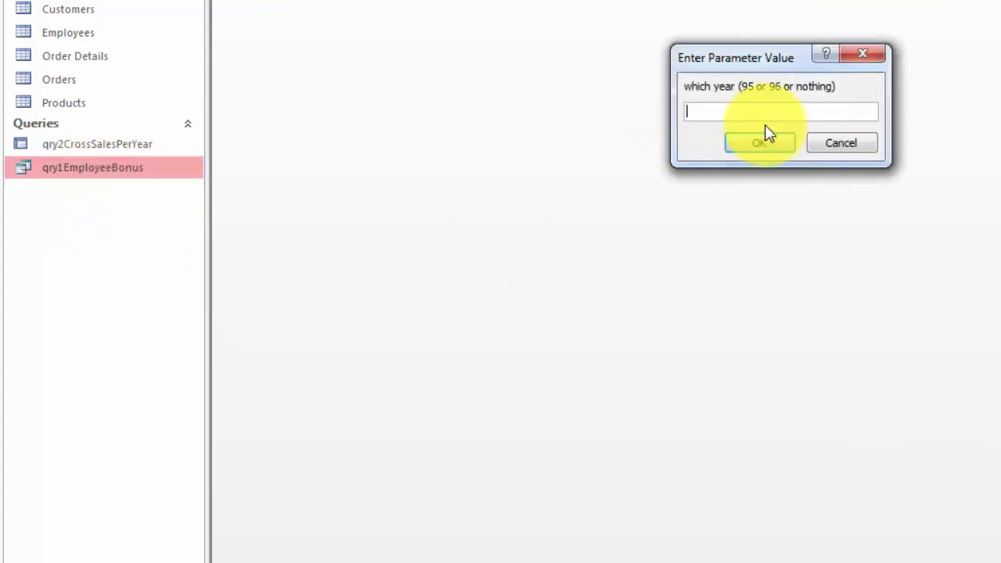
{"action": "type", "text": "95"}
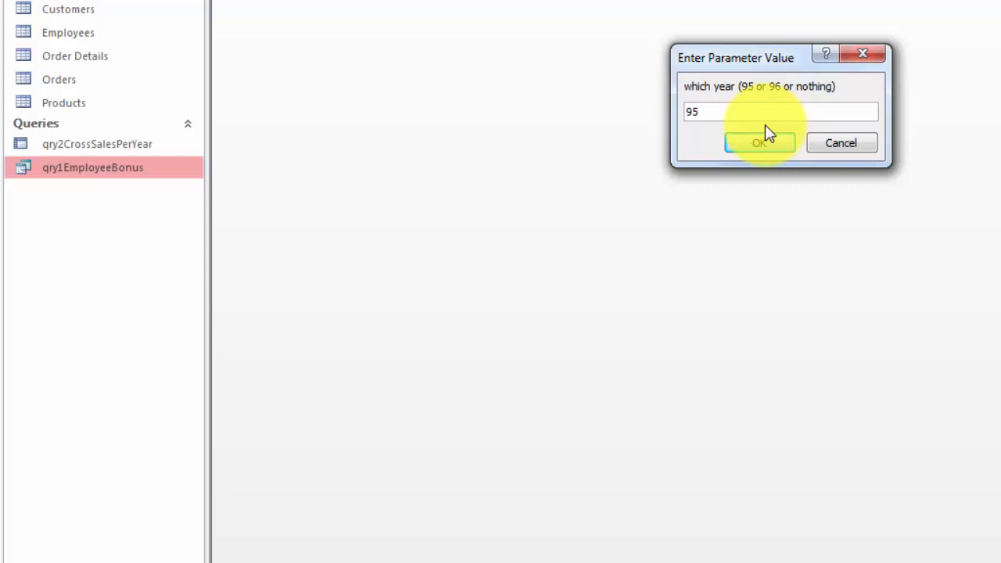
{"action": "left_click", "coordinate": [759, 143]}
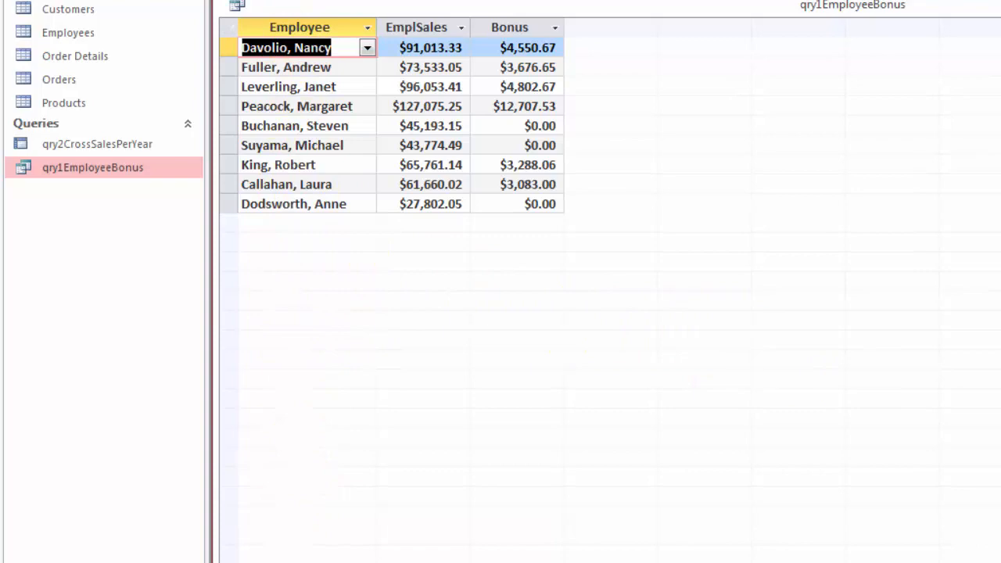
Switch qry1EmployeeBonus to design view, dismiss Show Table and select the grouped EmployeeID field.
{"action": "left_click", "coordinate": [236, 7]}
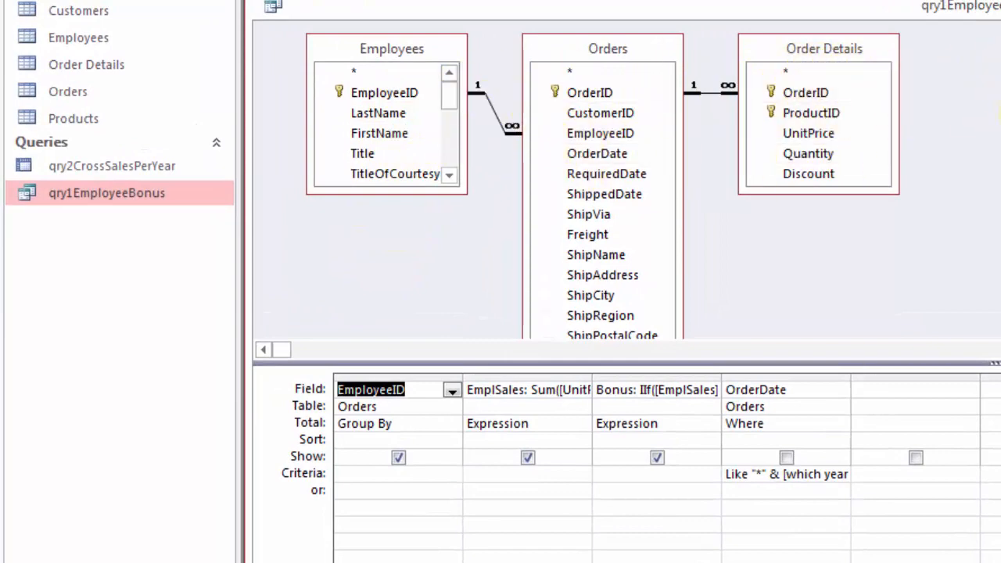
{"action": "mouse_move", "coordinate": [930, 156]}
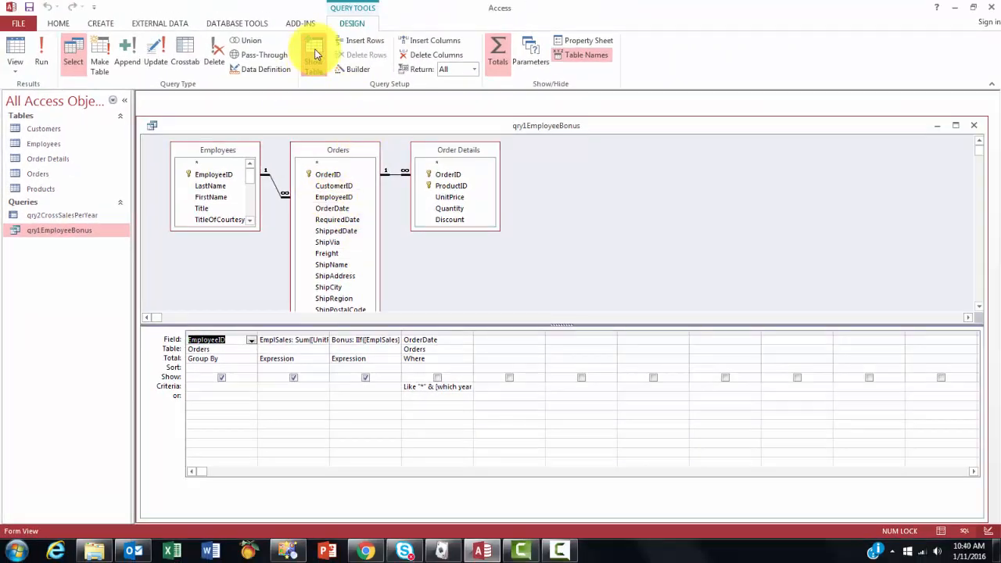
{"action": "left_click", "coordinate": [314, 55]}
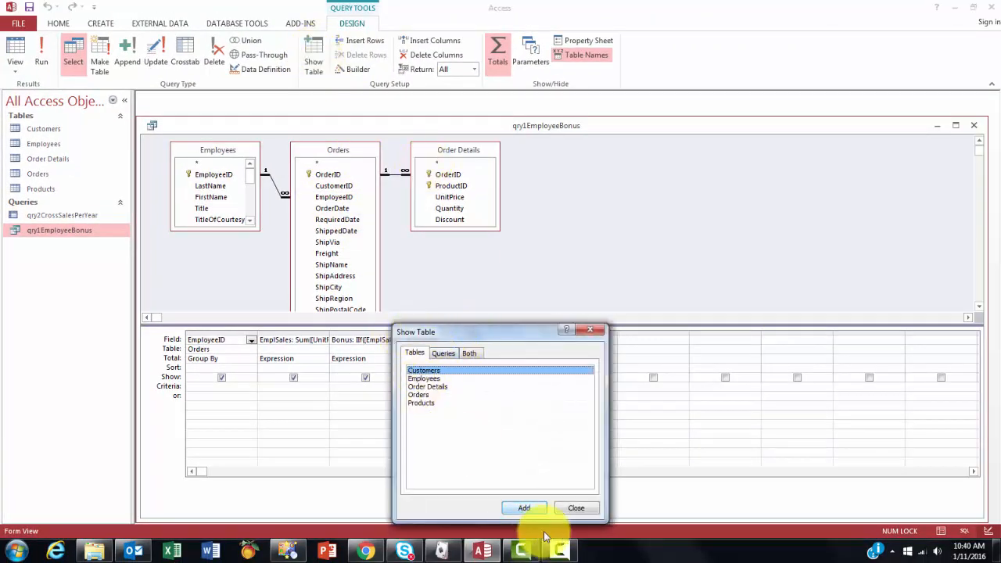
{"action": "left_click", "coordinate": [576, 507]}
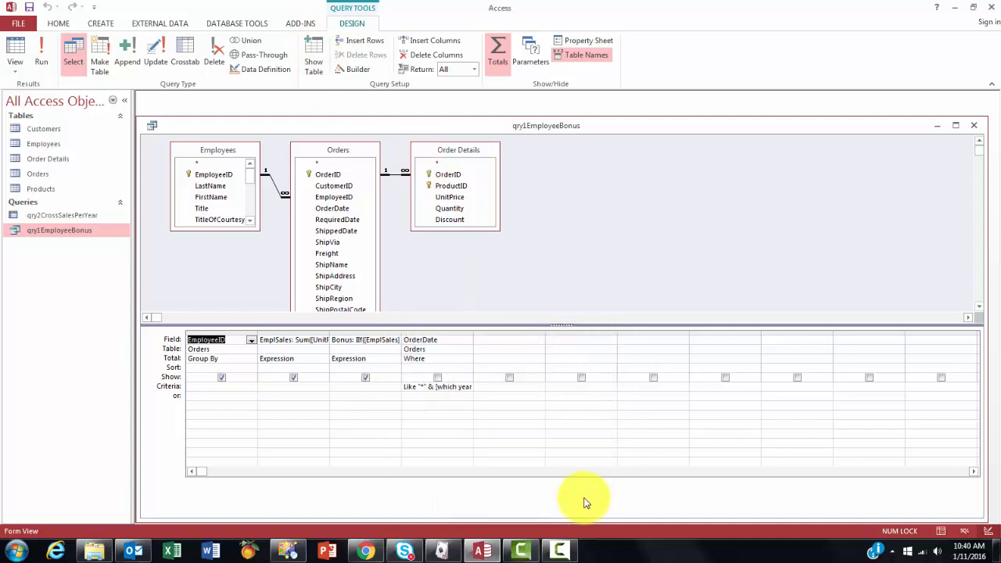
{"action": "mouse_move", "coordinate": [210, 197]}
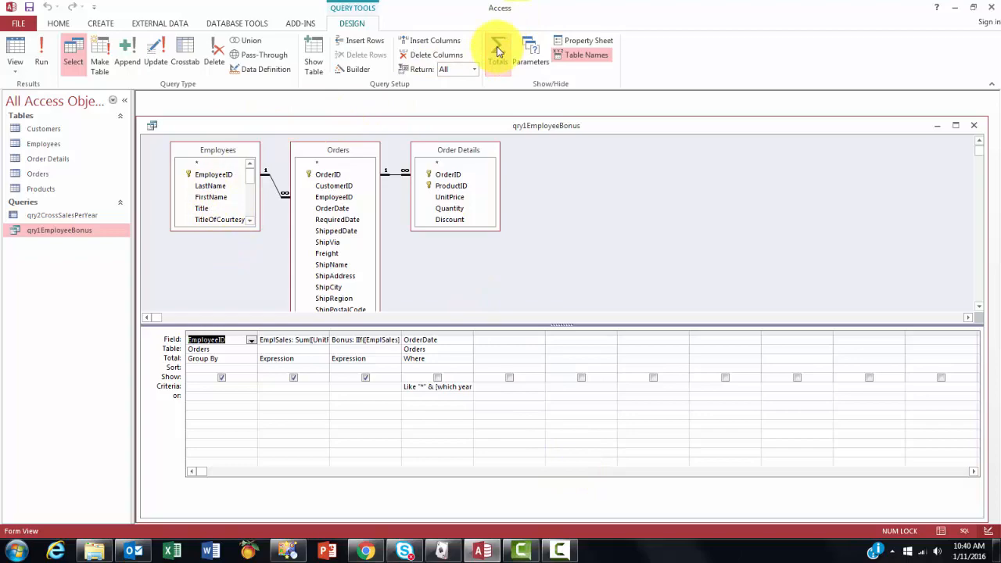
{"action": "mouse_move", "coordinate": [498, 49]}
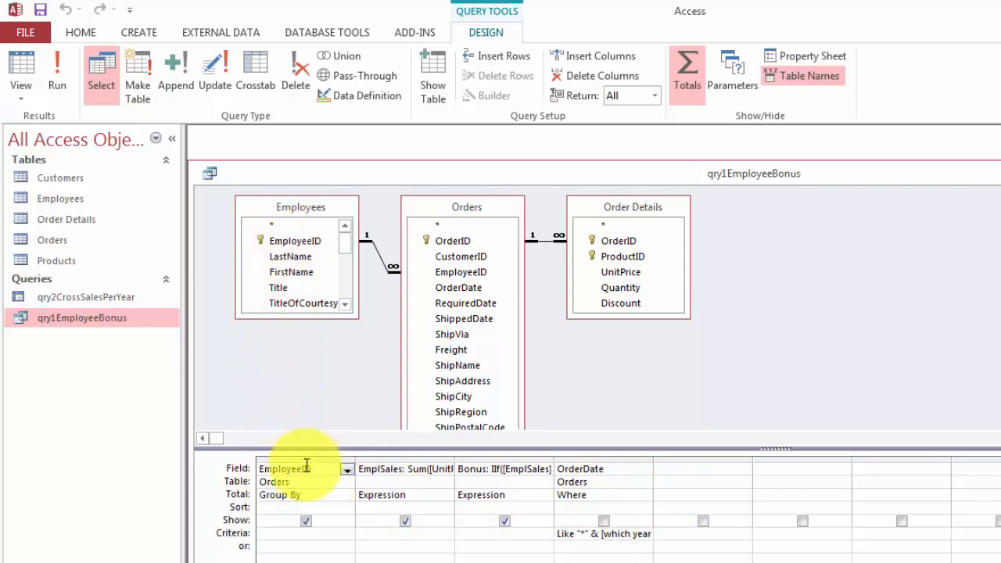
{"action": "mouse_move", "coordinate": [383, 332]}
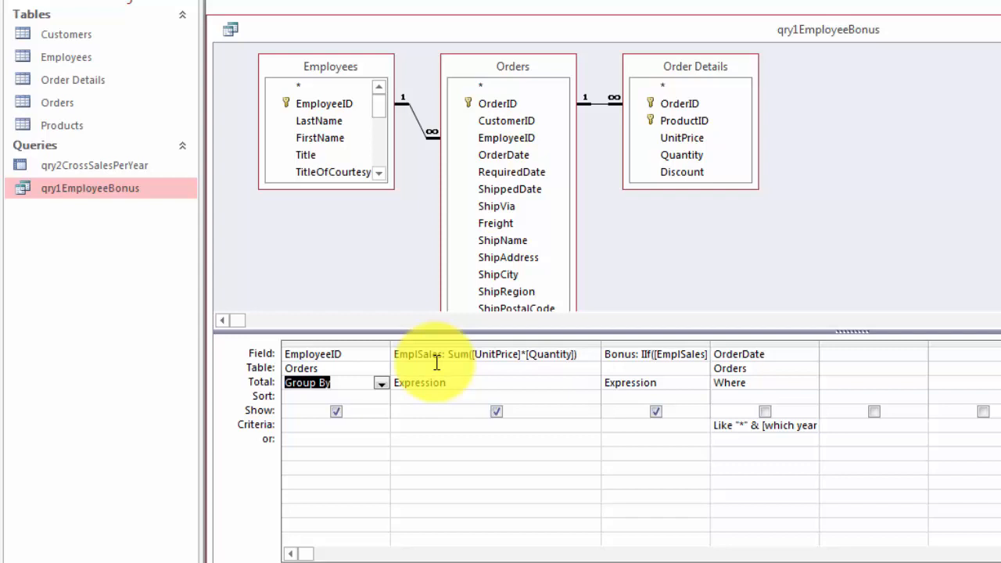
{"action": "left_click", "coordinate": [484, 354]}
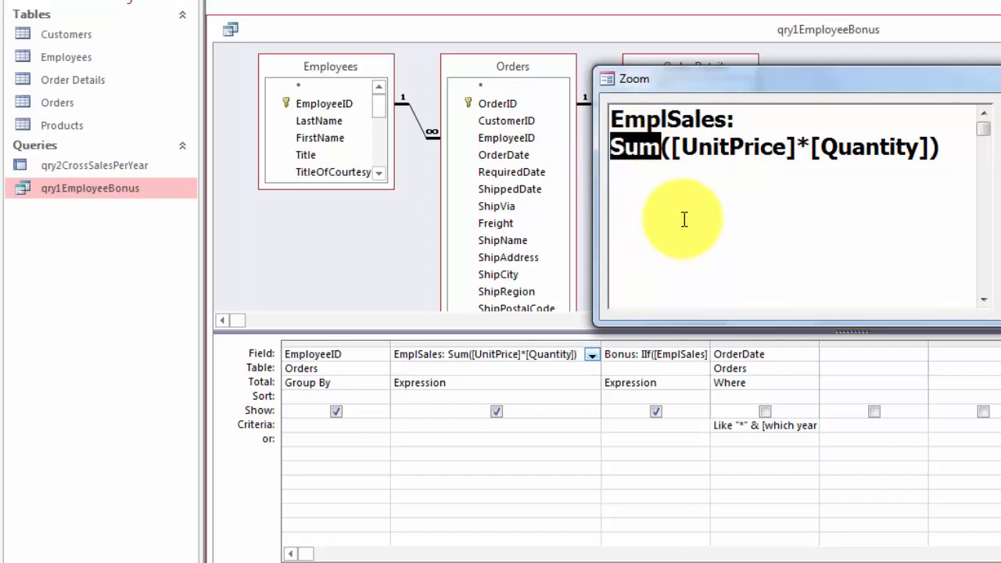
{"action": "double_click", "coordinate": [730, 146]}
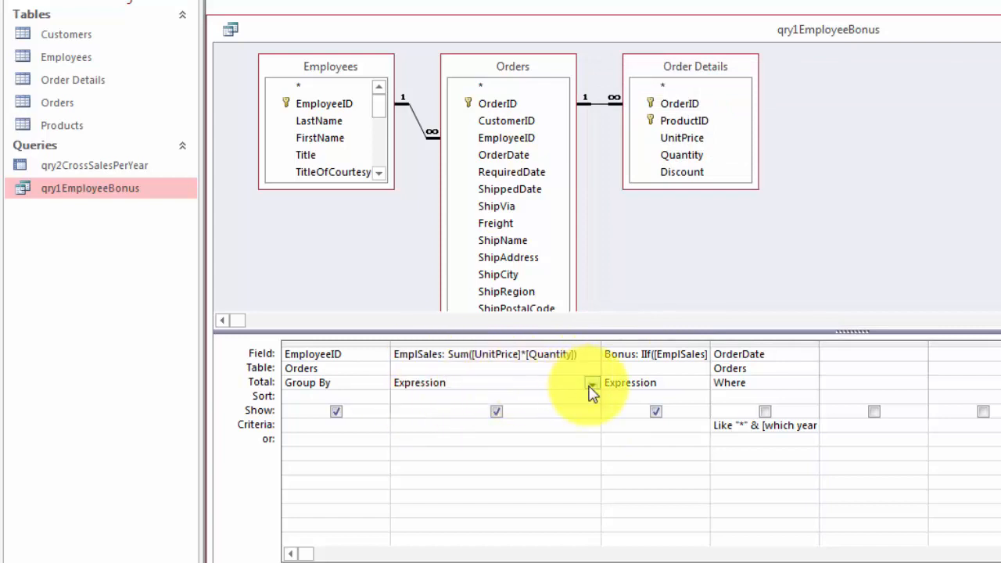
{"action": "left_click", "coordinate": [592, 382]}
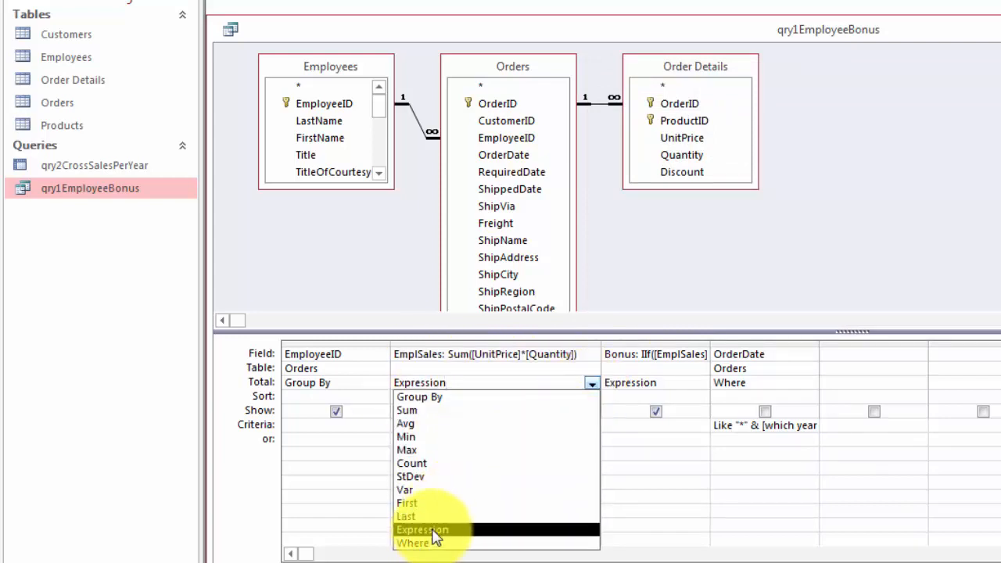
{"action": "left_click", "coordinate": [421, 529]}
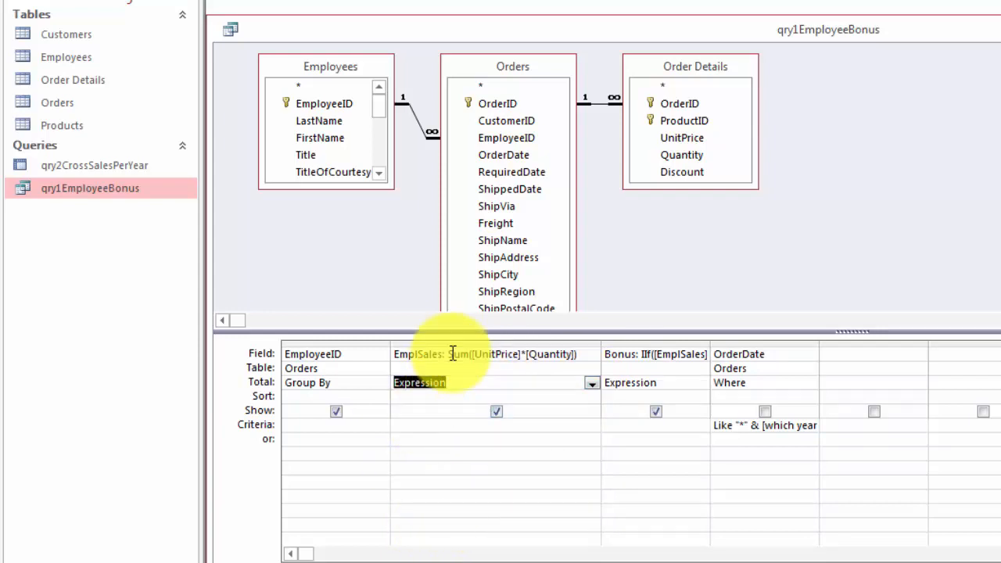
{"action": "mouse_move", "coordinate": [467, 354]}
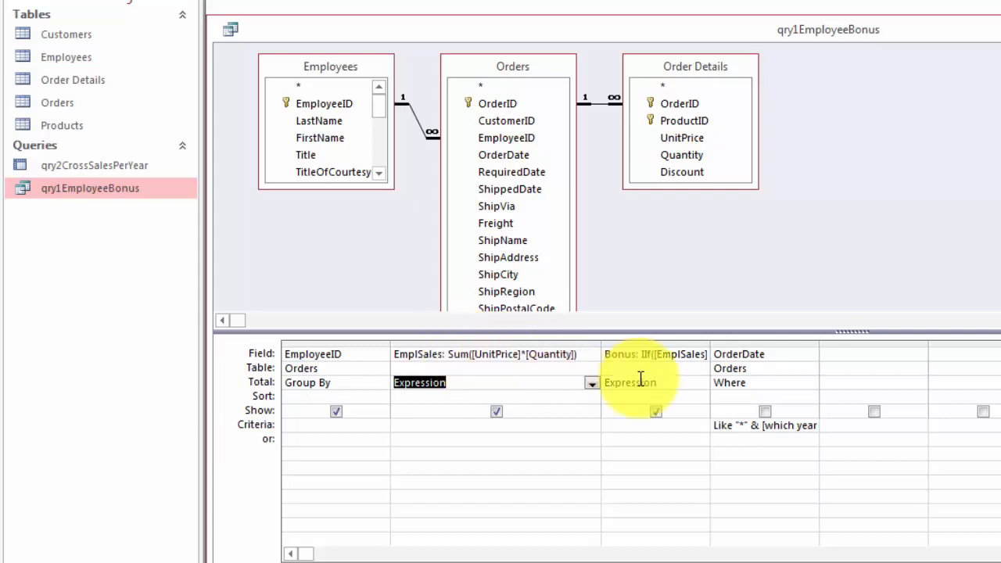
{"action": "left_click", "coordinate": [592, 382]}
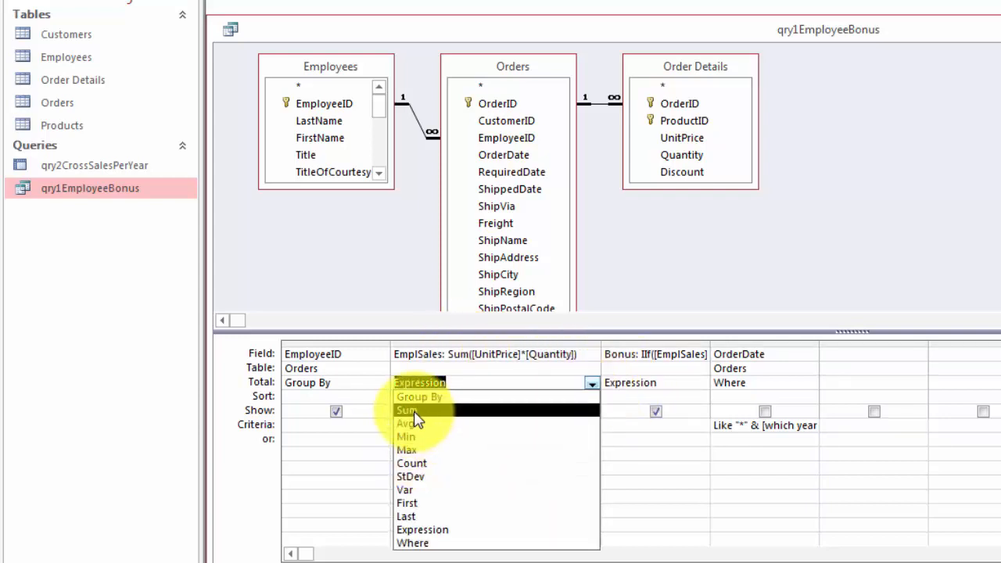
{"action": "mouse_move", "coordinate": [424, 413]}
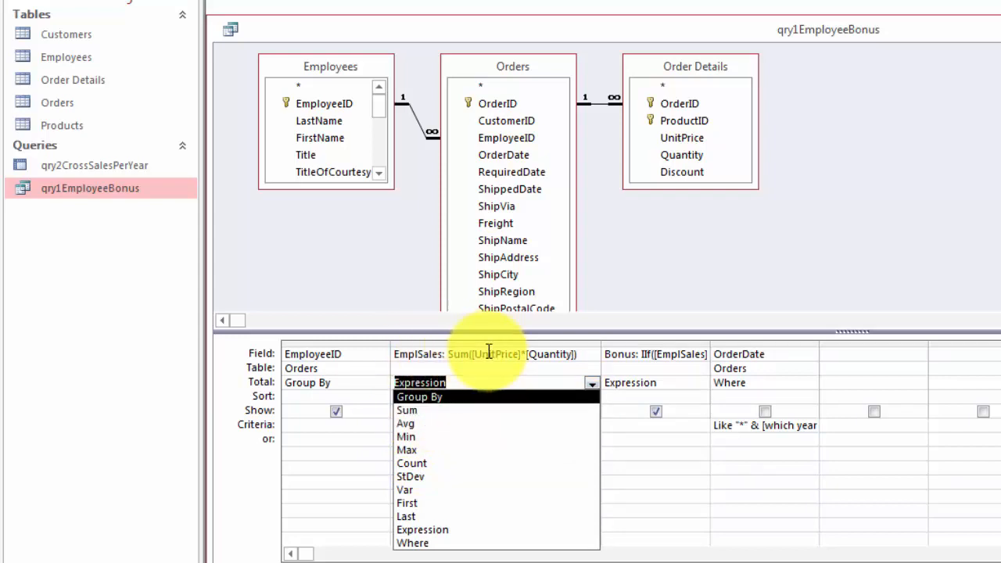
{"action": "left_click", "coordinate": [422, 529]}
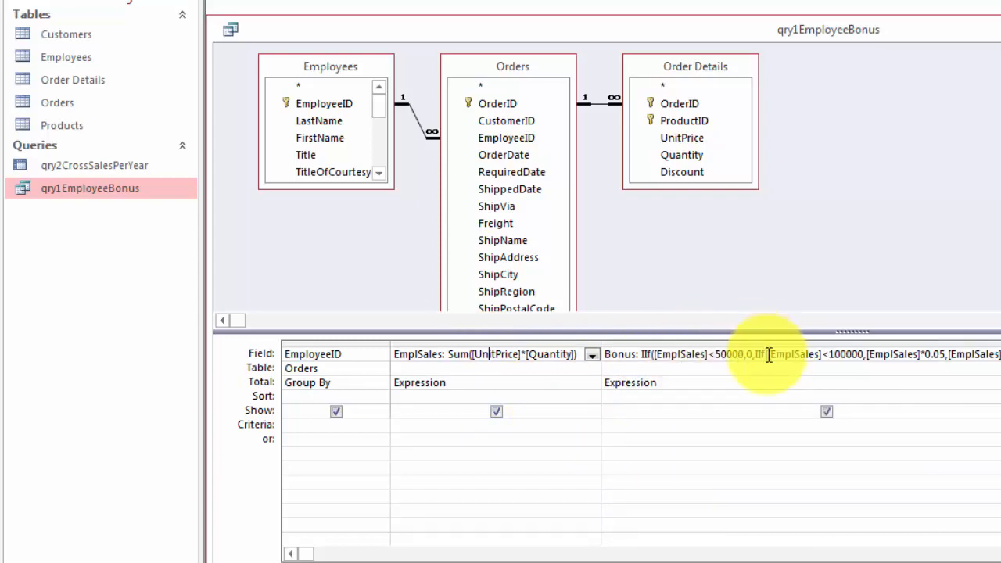
Read the Bonus column's full nested IIf formula in the Zoom editor, including 10% for sales ≥100,000.
{"action": "right_click", "coordinate": [770, 353]}
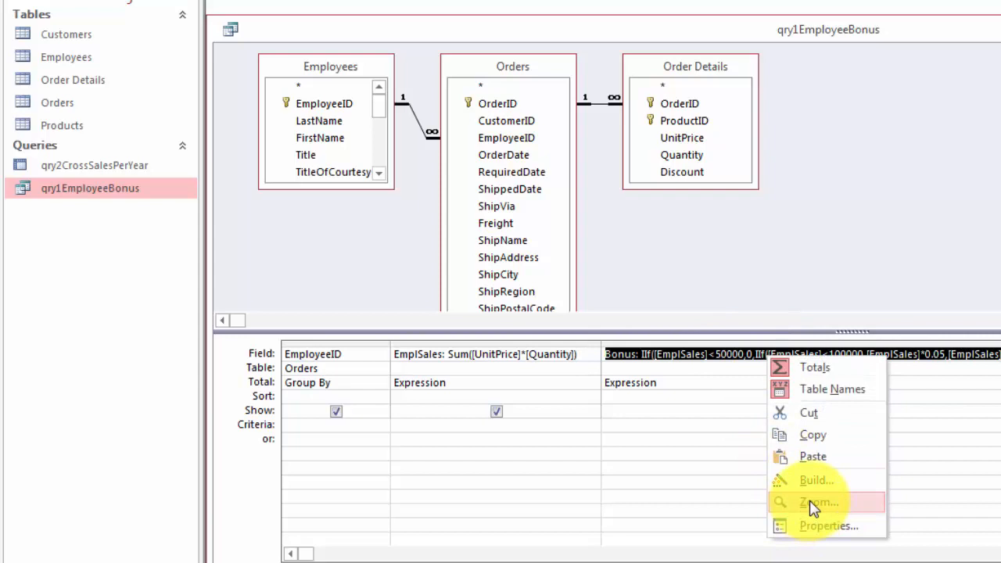
{"action": "left_click", "coordinate": [817, 501]}
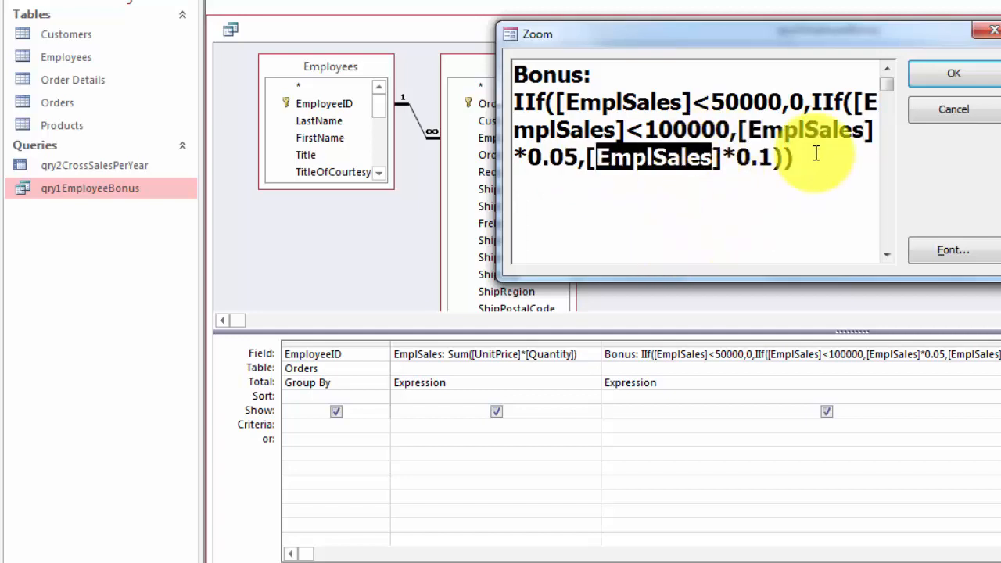
{"action": "left_click", "coordinate": [953, 73]}
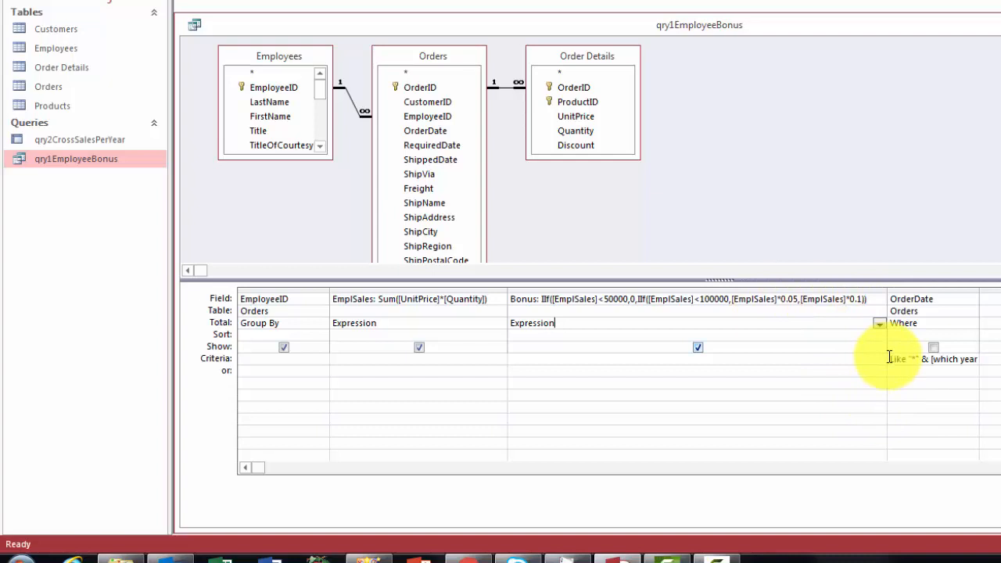
{"action": "mouse_move", "coordinate": [935, 287]}
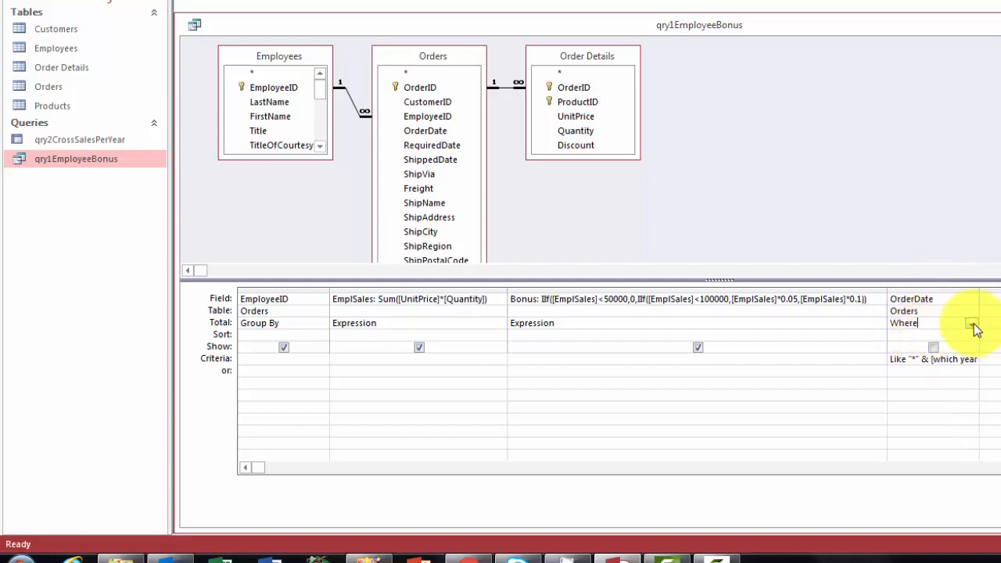
{"action": "left_click", "coordinate": [972, 323]}
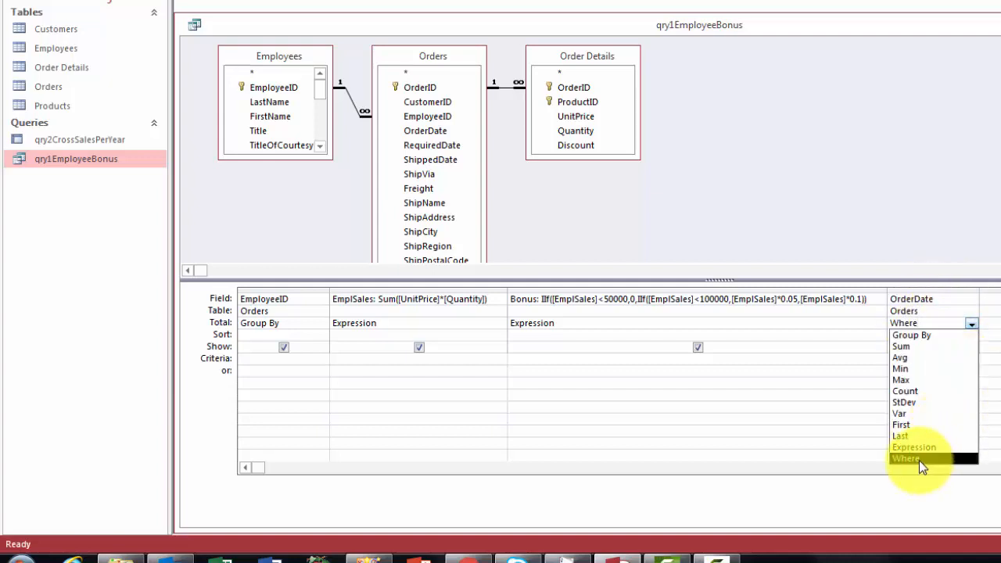
{"action": "left_click", "coordinate": [904, 458]}
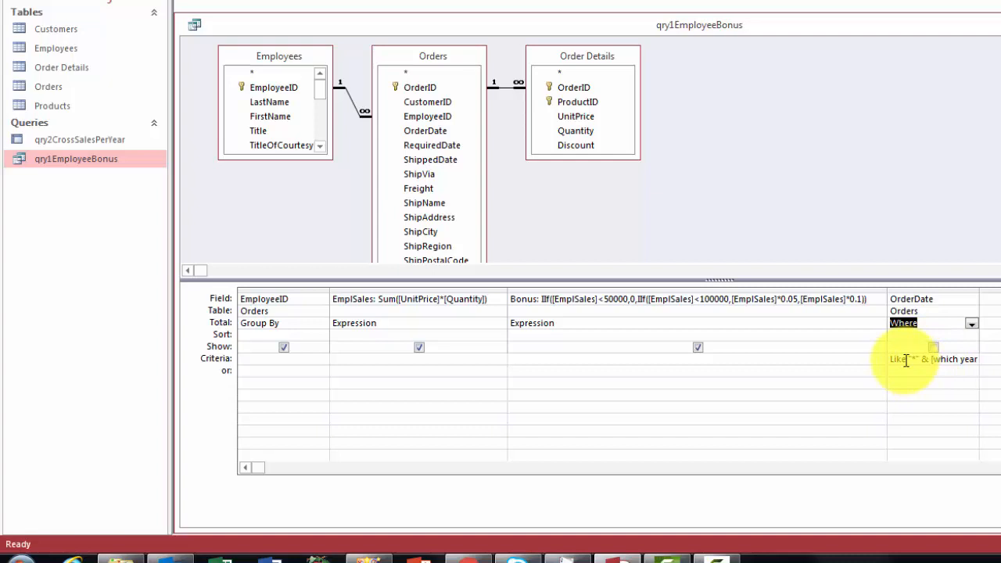
{"action": "right_click", "coordinate": [933, 358]}
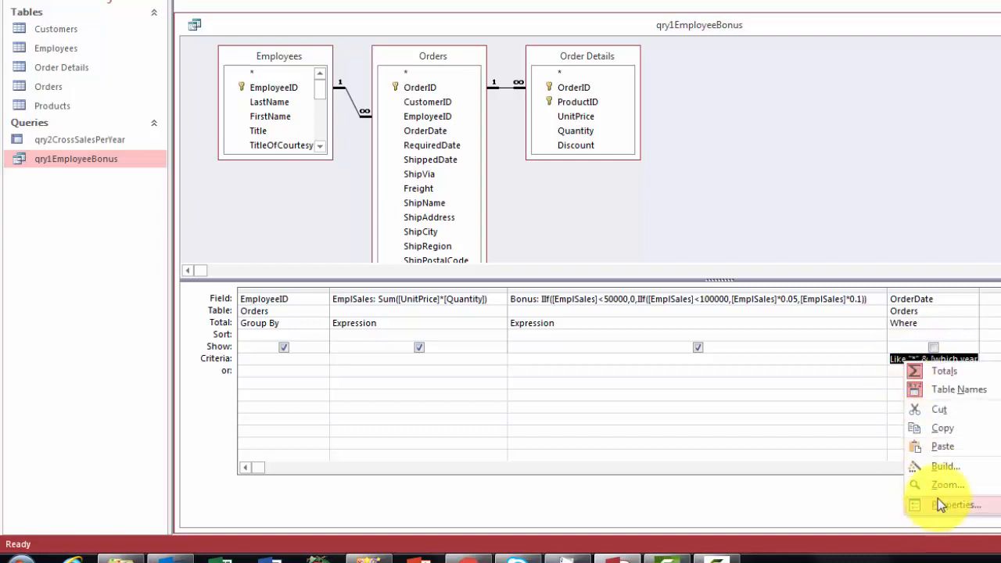
{"action": "left_click", "coordinate": [946, 484]}
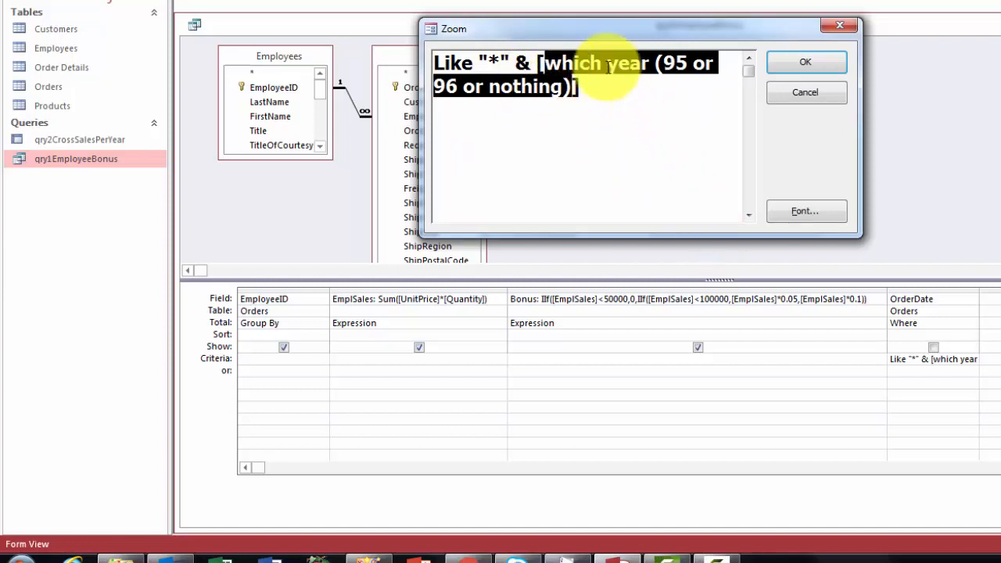
{"action": "mouse_move", "coordinate": [657, 75]}
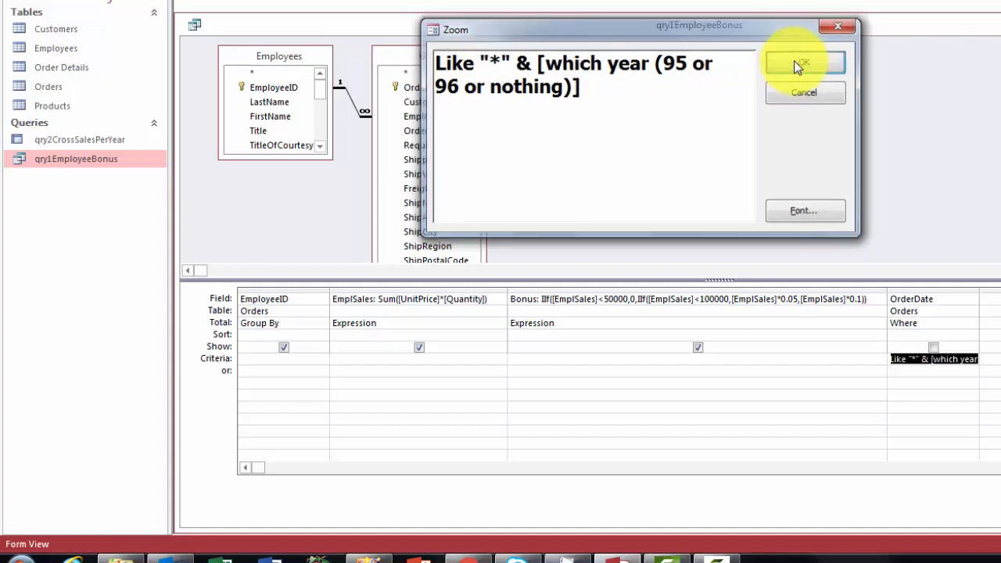
{"action": "left_click", "coordinate": [804, 63]}
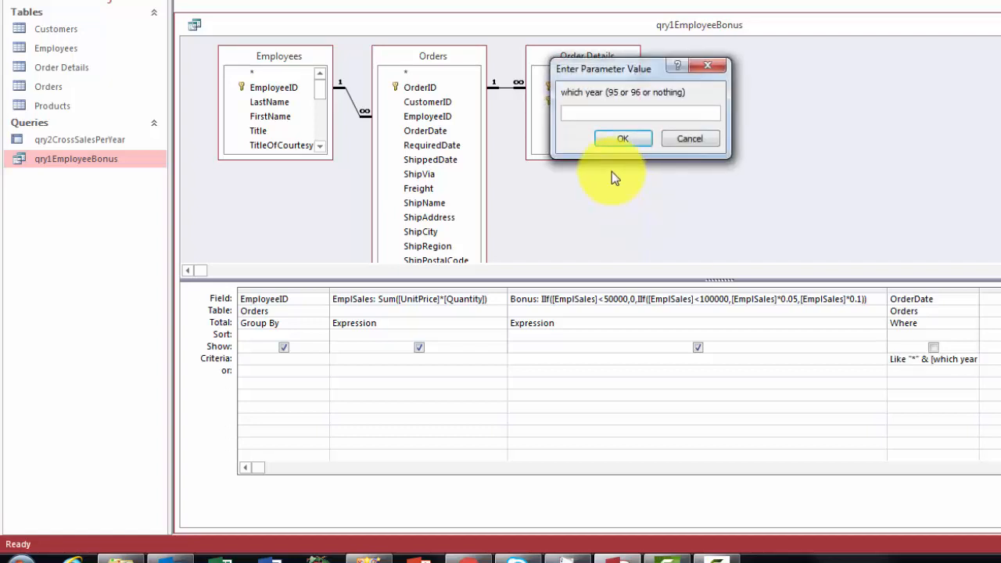
Run the bonus query for year 96, then close it answering the save-changes prompt.
{"action": "type", "text": "96"}
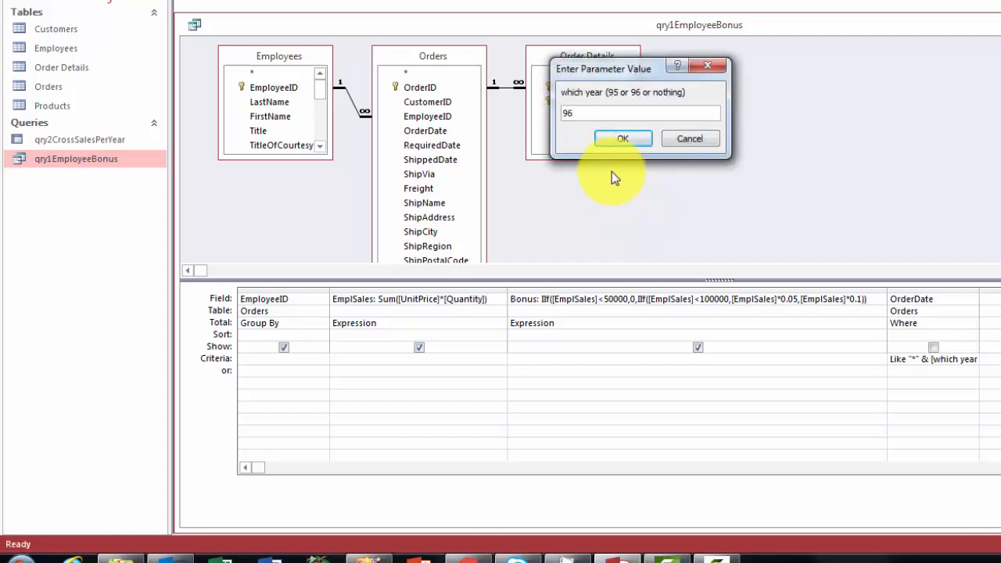
{"action": "left_click", "coordinate": [622, 138]}
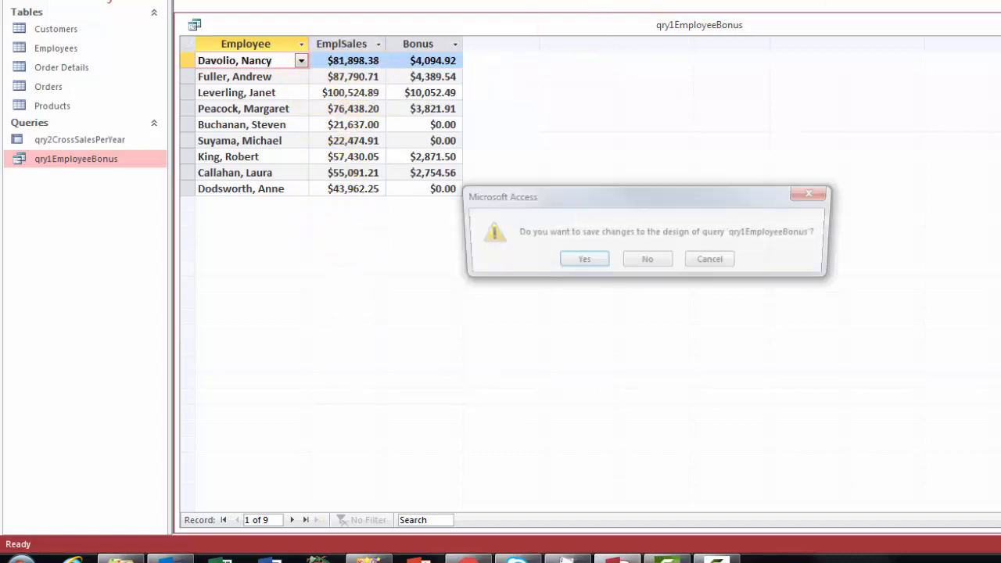
{"action": "left_click", "coordinate": [647, 259]}
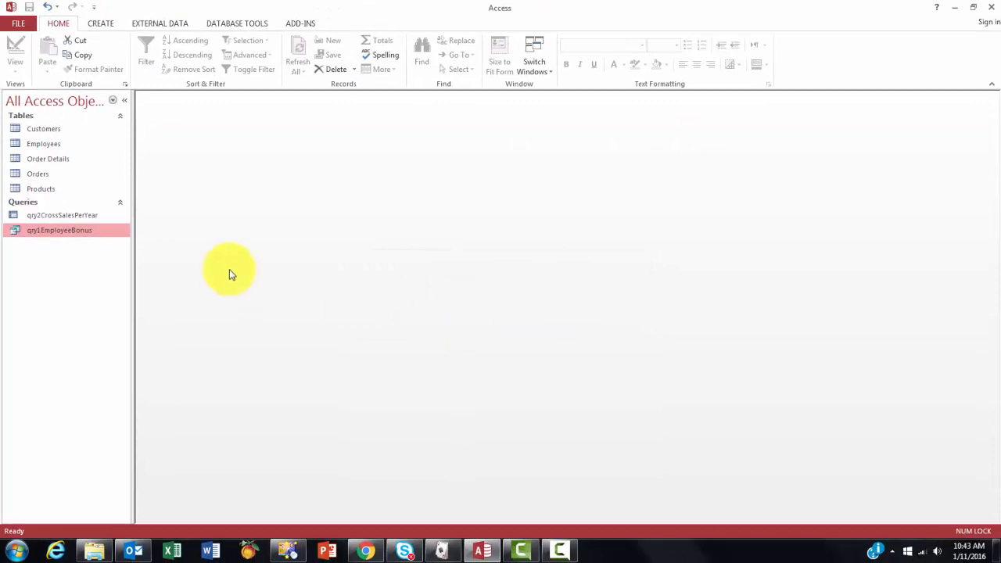
{"action": "left_click", "coordinate": [62, 215]}
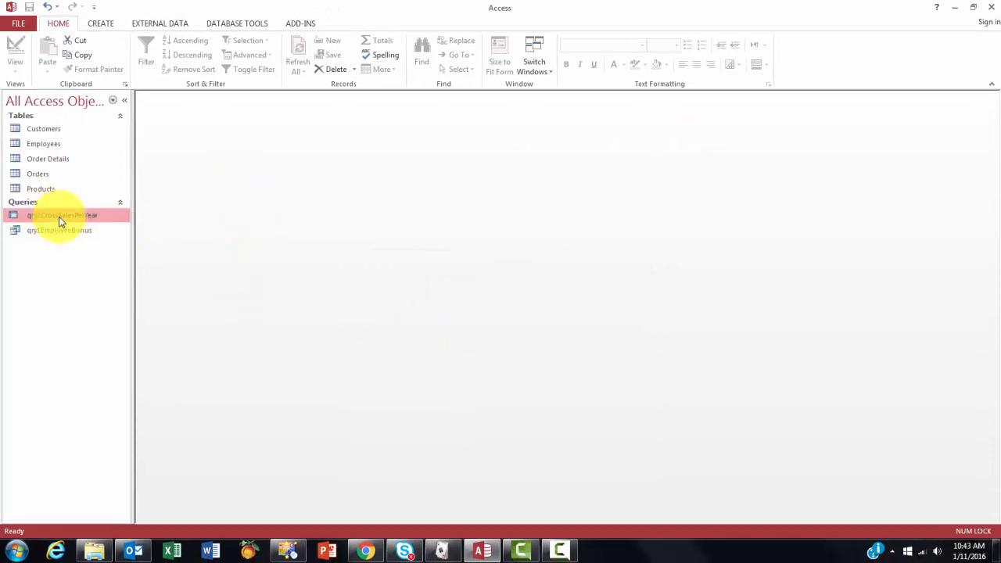
{"action": "double_click", "coordinate": [63, 215]}
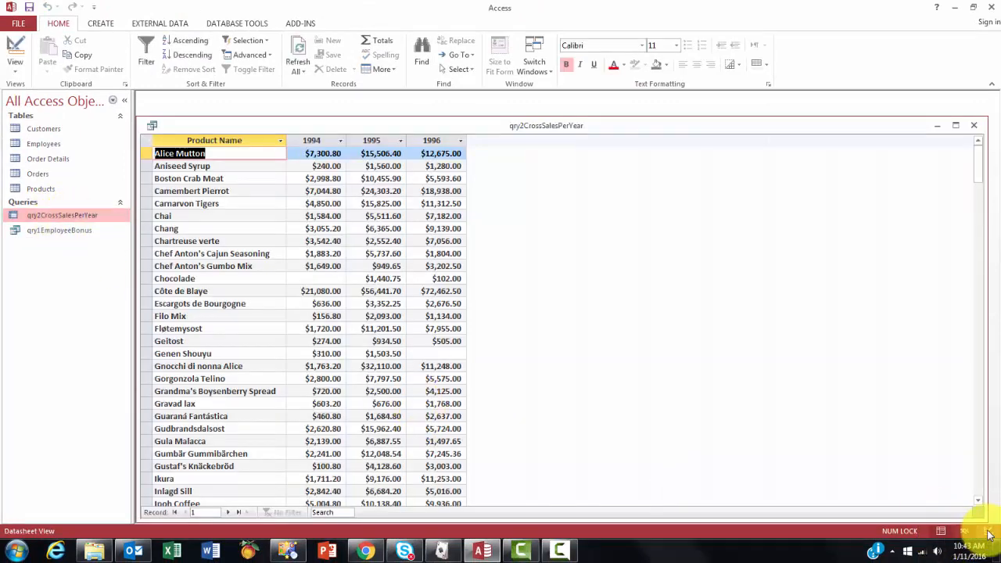
{"action": "left_click", "coordinate": [14, 53]}
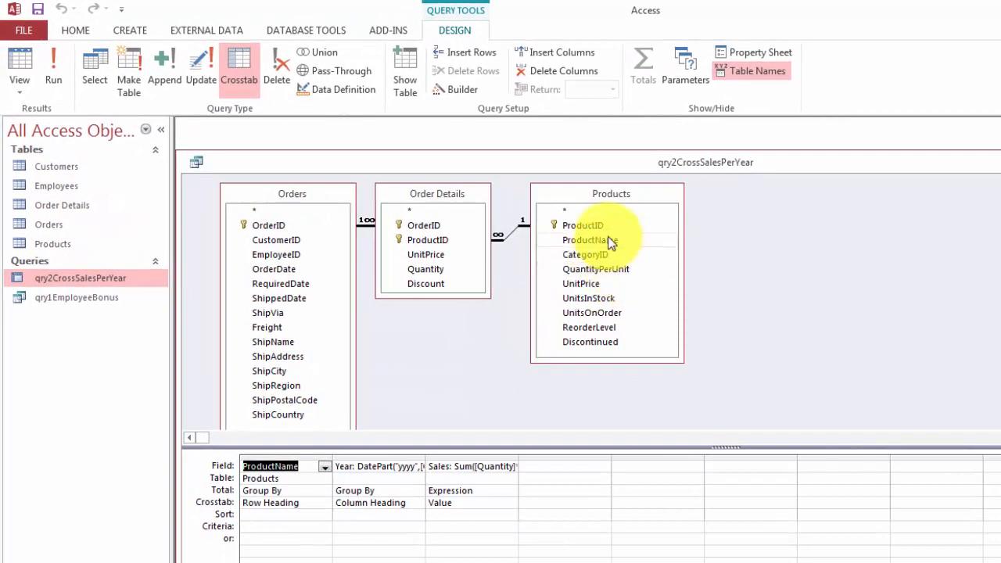
{"action": "mouse_move", "coordinate": [606, 312]}
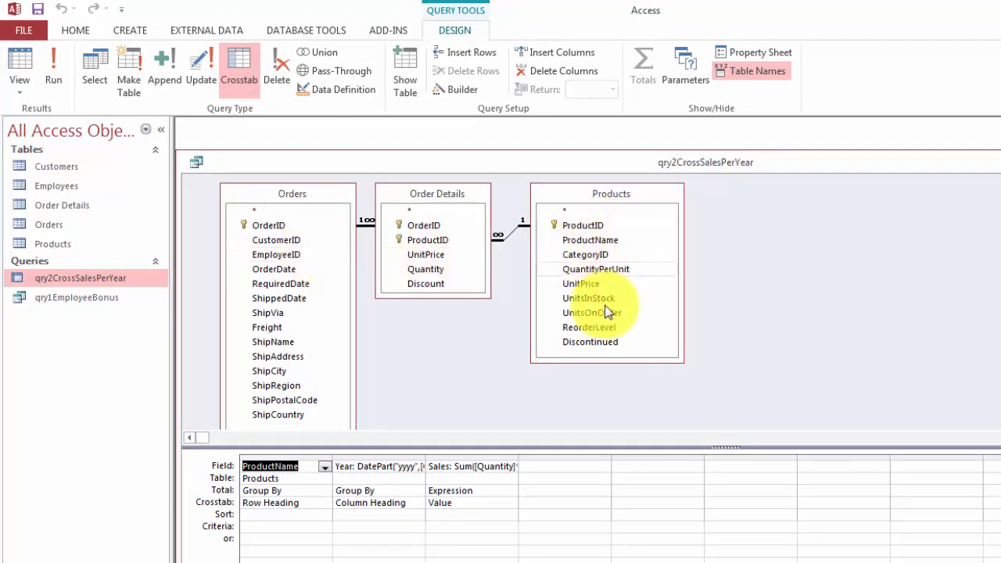
{"action": "mouse_move", "coordinate": [586, 258]}
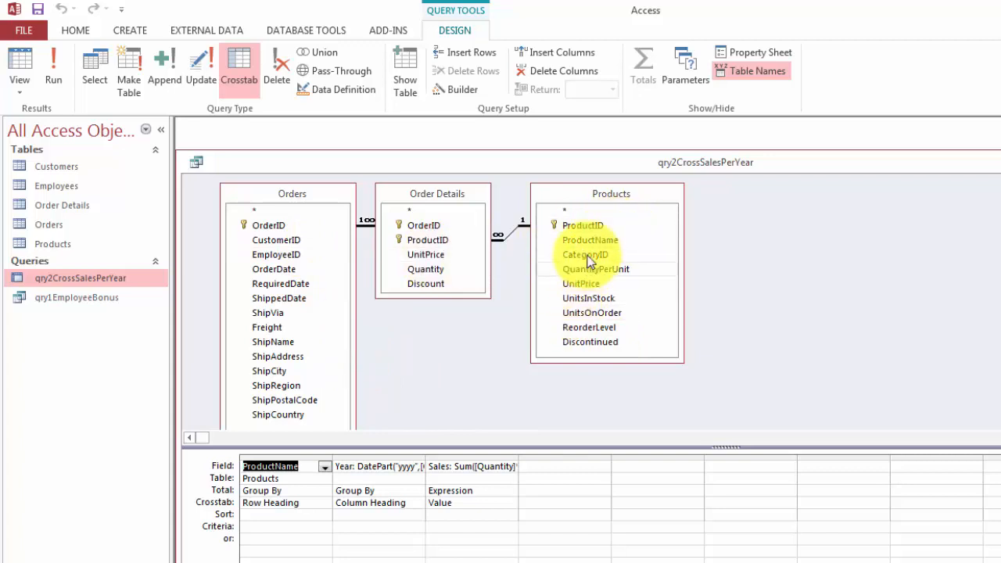
{"action": "mouse_move", "coordinate": [523, 234]}
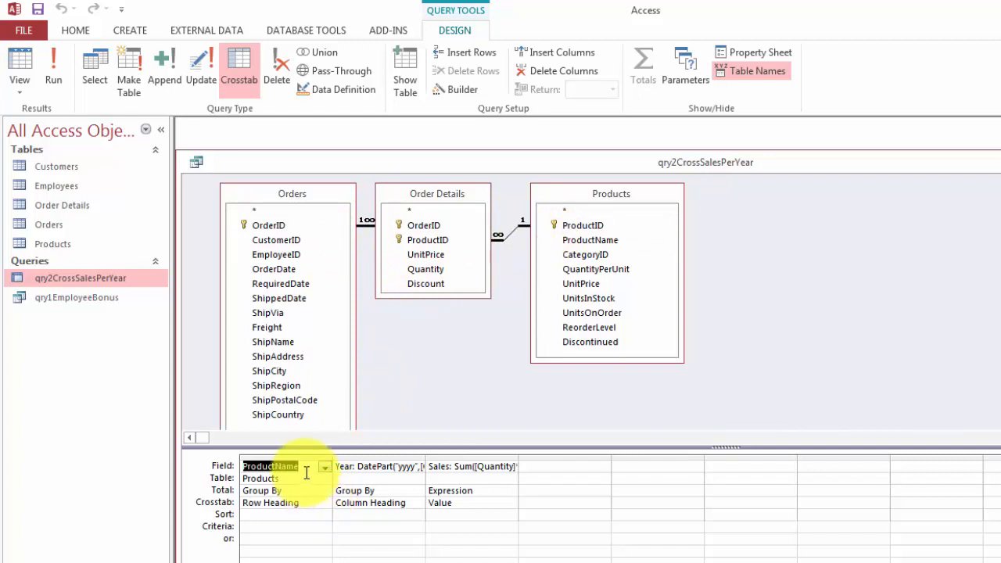
{"action": "mouse_move", "coordinate": [428, 179]}
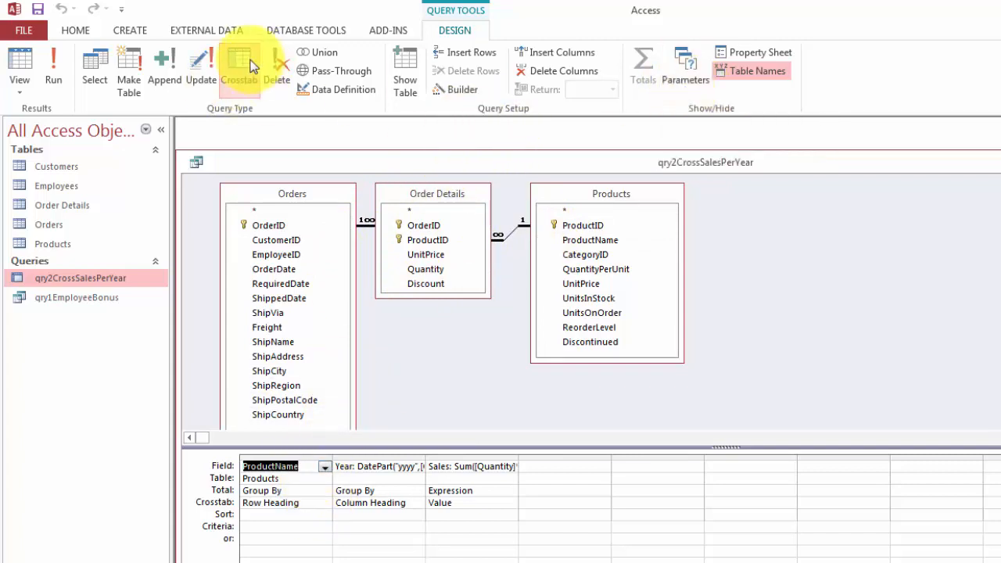
{"action": "mouse_move", "coordinate": [238, 67]}
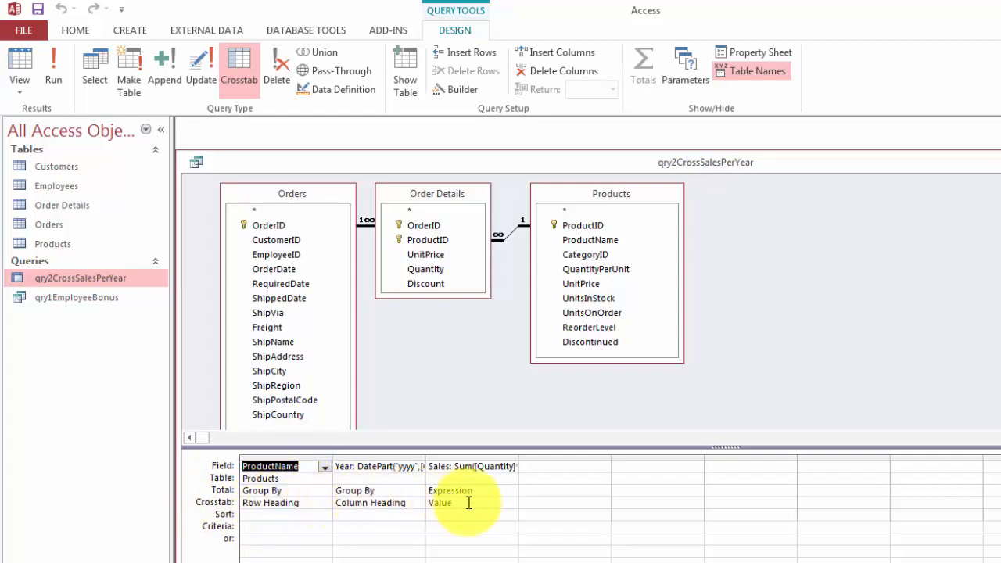
{"action": "left_click", "coordinate": [269, 465]}
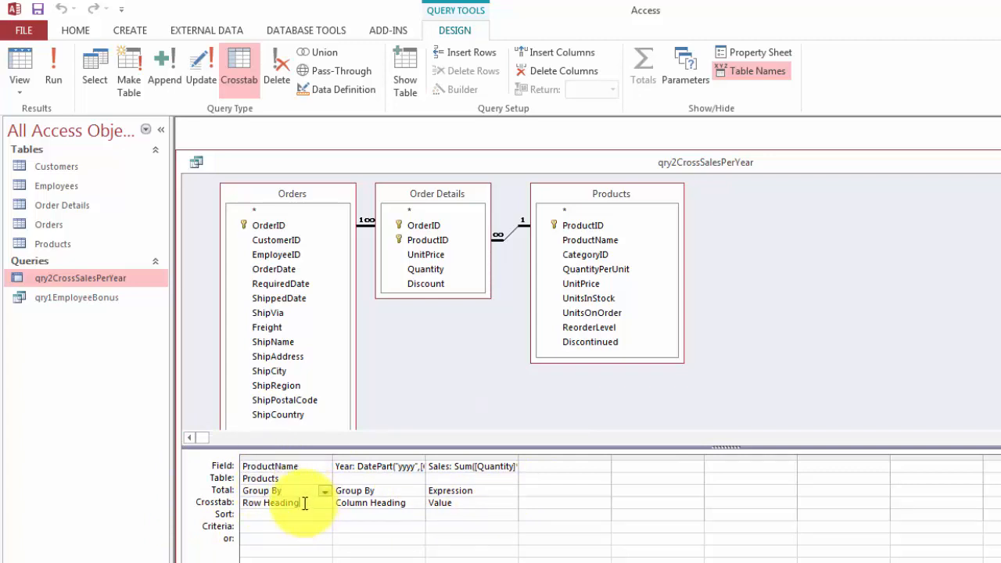
{"action": "left_click", "coordinate": [324, 503]}
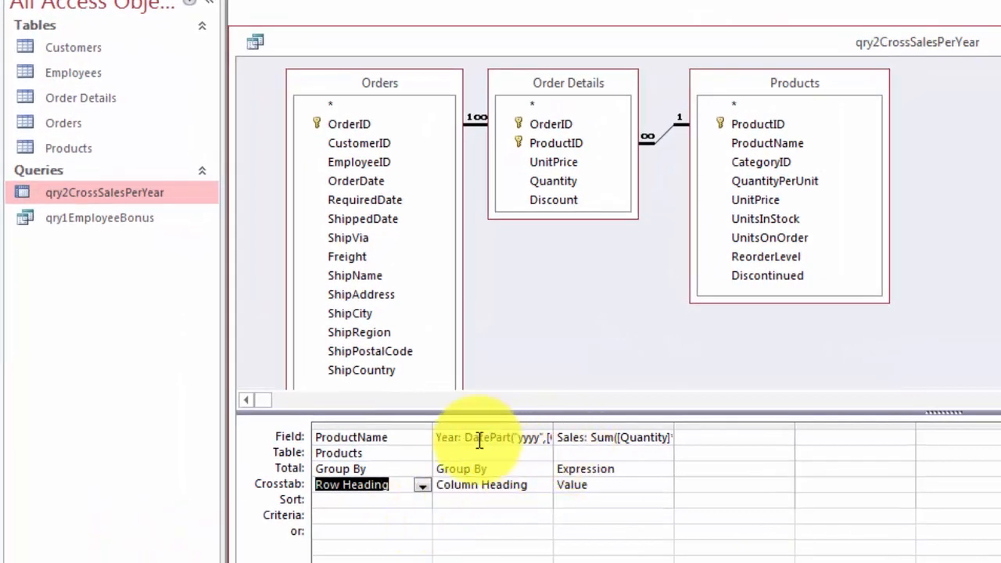
{"action": "right_click", "coordinate": [485, 436]}
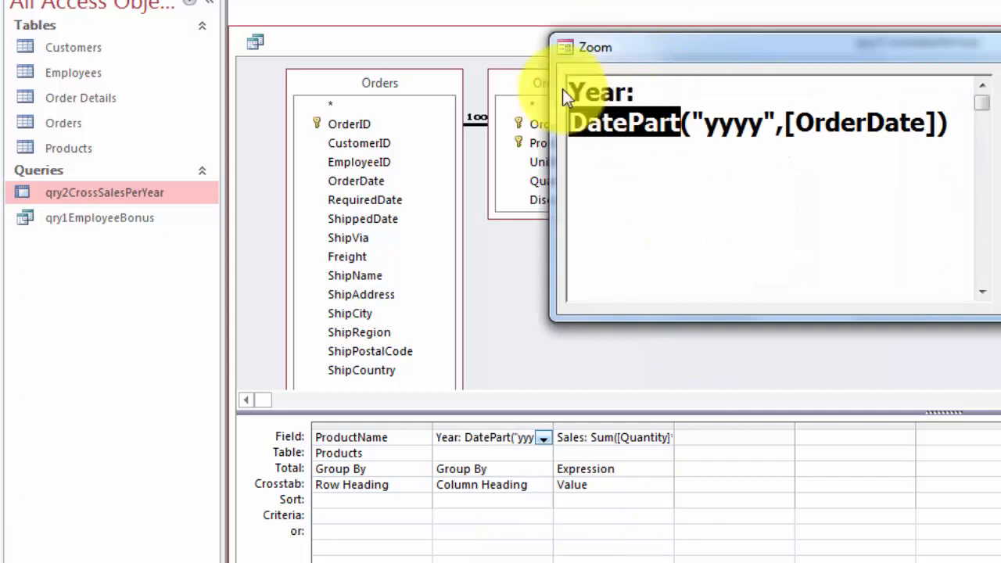
{"action": "mouse_move", "coordinate": [701, 169]}
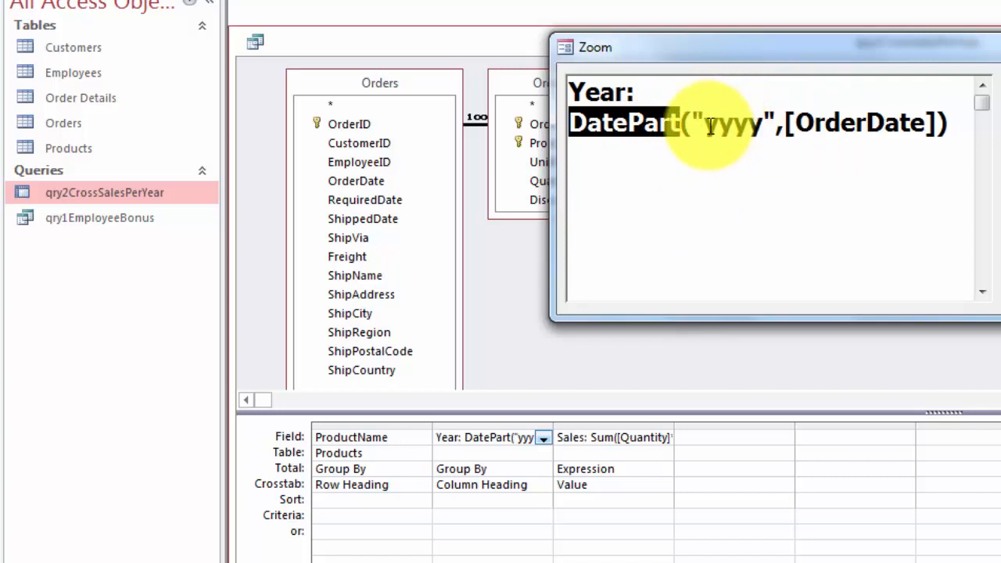
{"action": "double_click", "coordinate": [727, 123]}
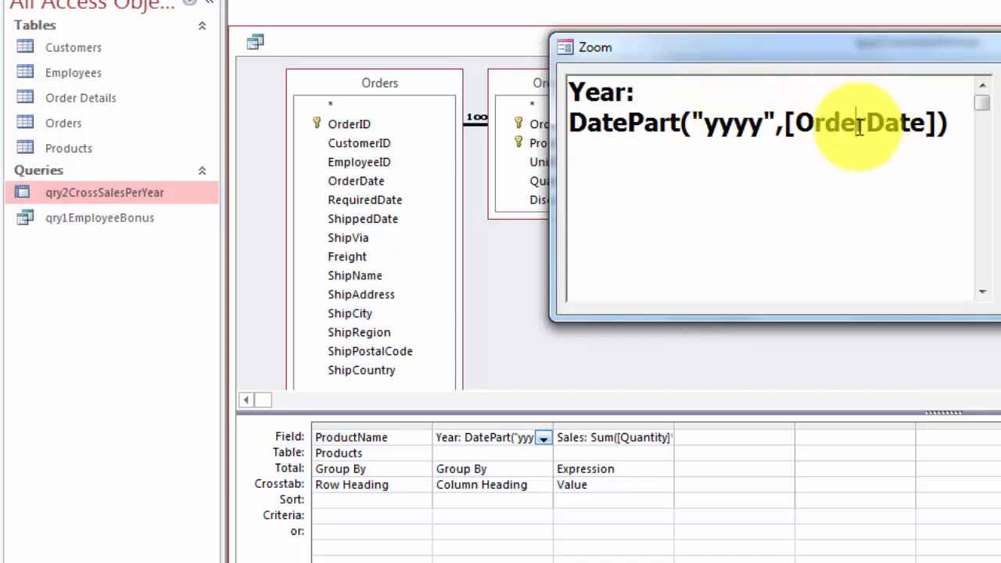
{"action": "double_click", "coordinate": [857, 123]}
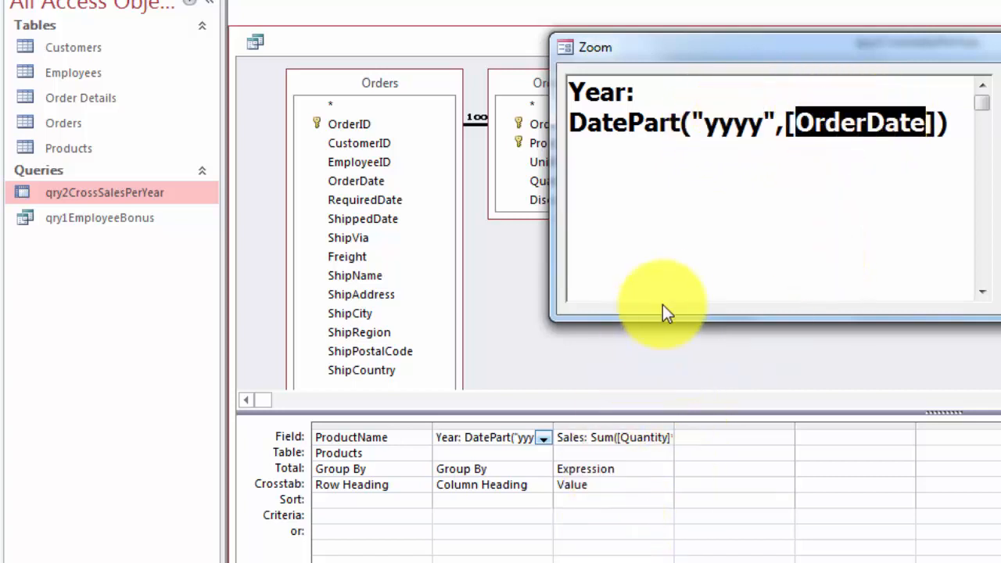
{"action": "mouse_move", "coordinate": [874, 154]}
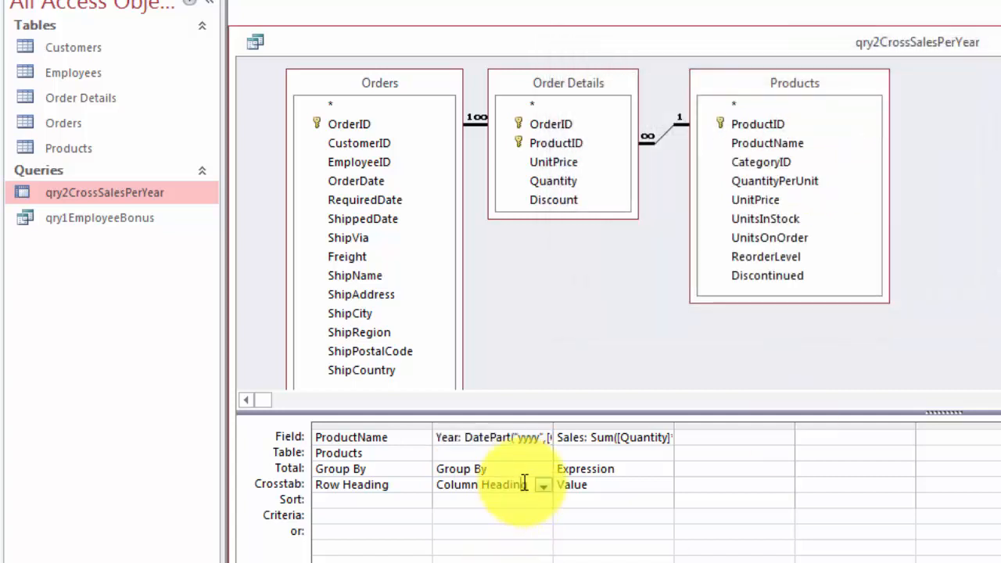
{"action": "left_click", "coordinate": [543, 484]}
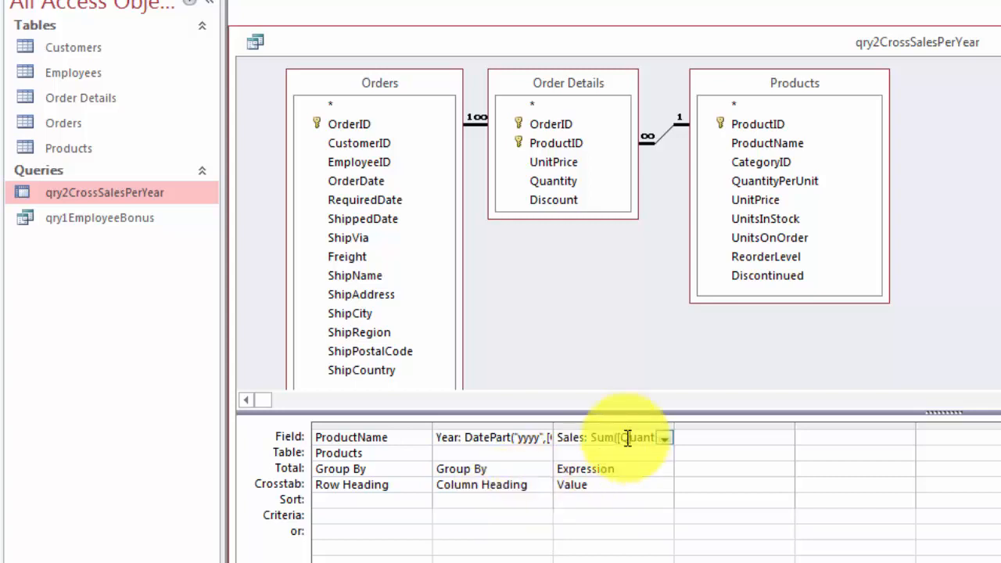
Review the Sales expression Sum([Quantity]*[Order Details]![UnitPrice]) via Zoom and reopen the Sales field's shortcut menu.
{"action": "right_click", "coordinate": [618, 437]}
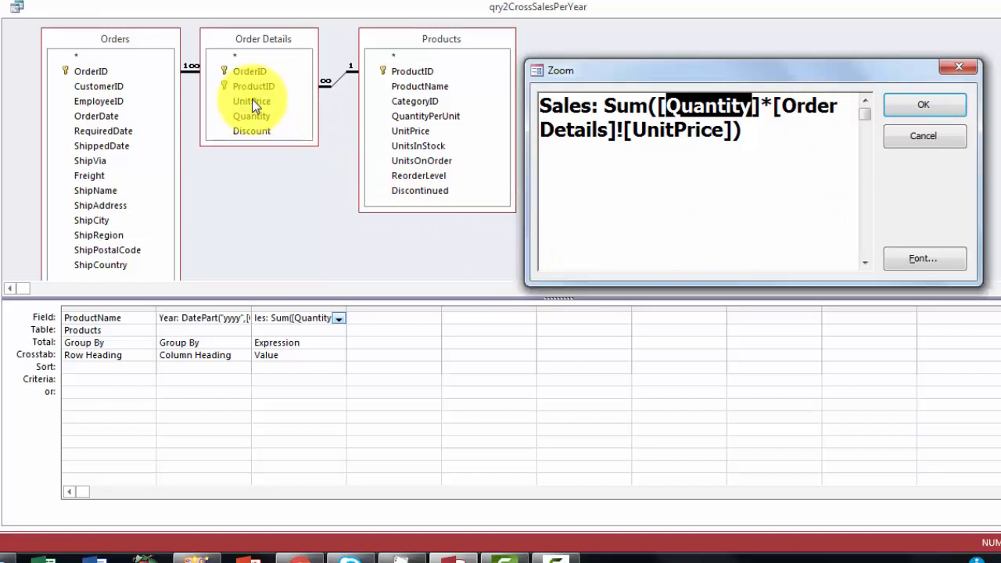
{"action": "mouse_move", "coordinate": [411, 137]}
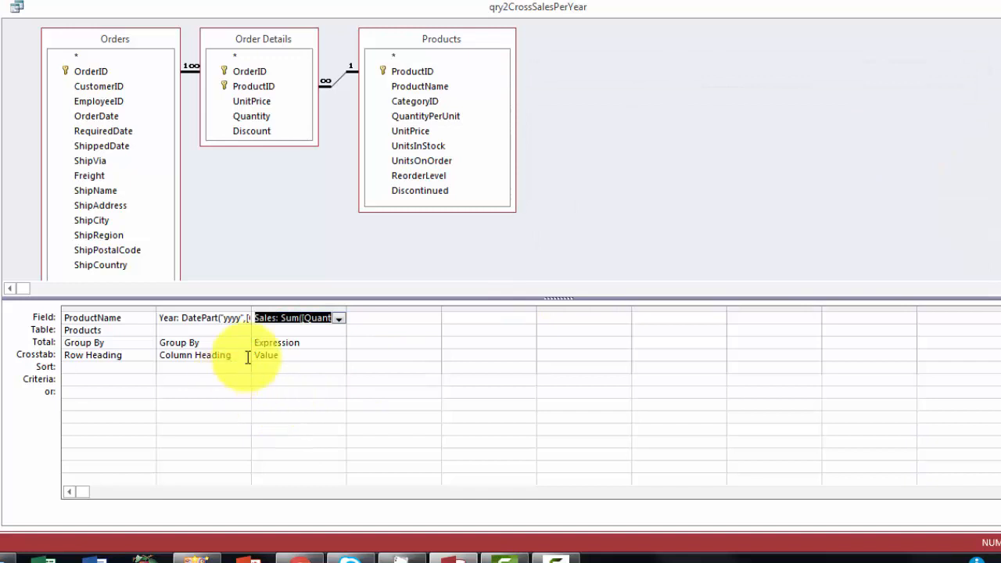
{"action": "right_click", "coordinate": [297, 318]}
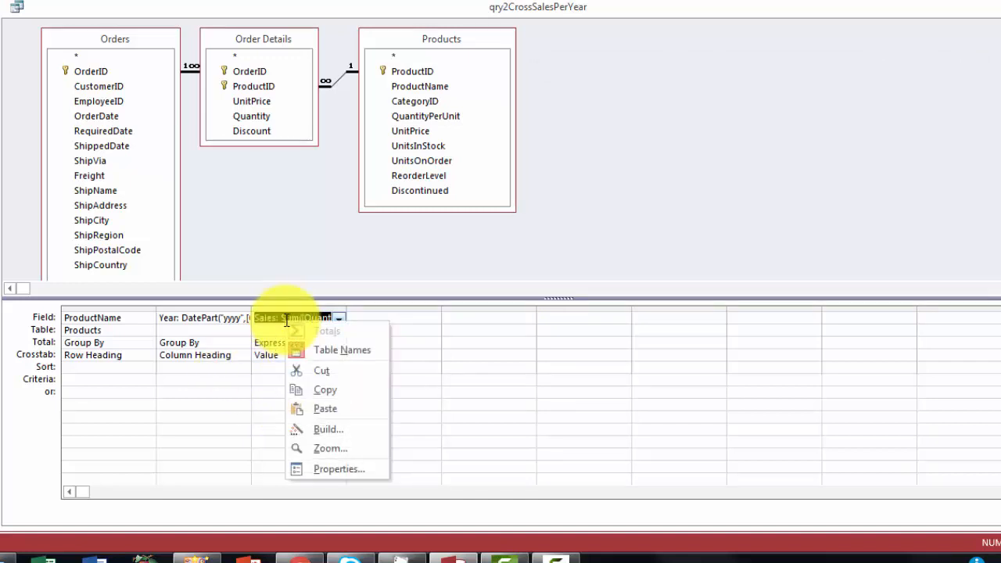
{"action": "mouse_move", "coordinate": [330, 448]}
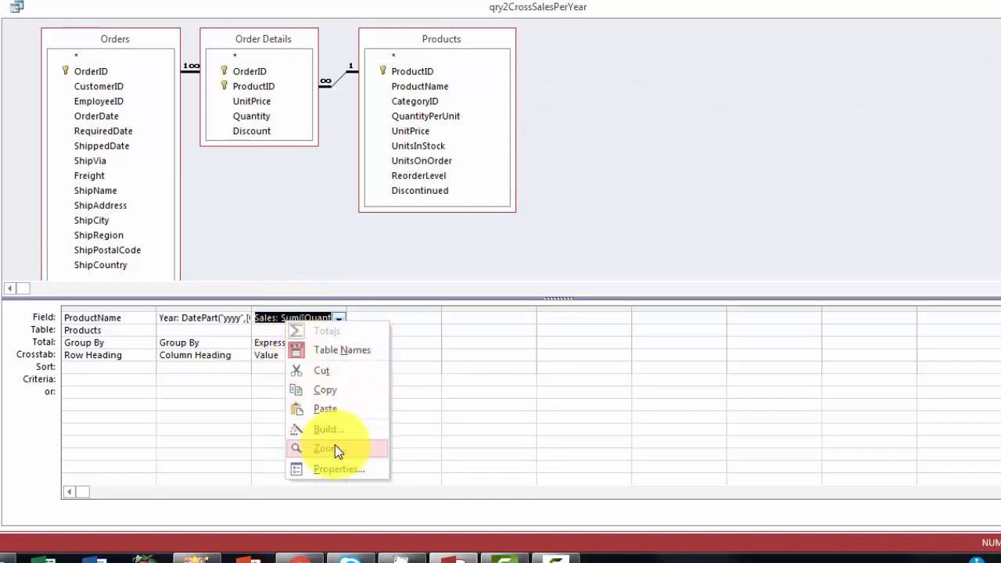
{"action": "left_click", "coordinate": [328, 428]}
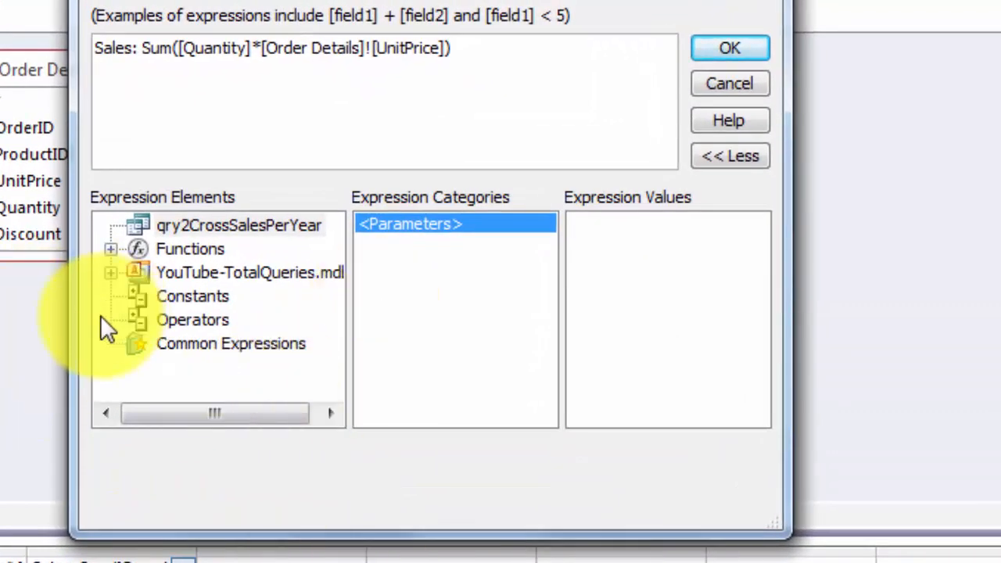
{"action": "left_click", "coordinate": [111, 272]}
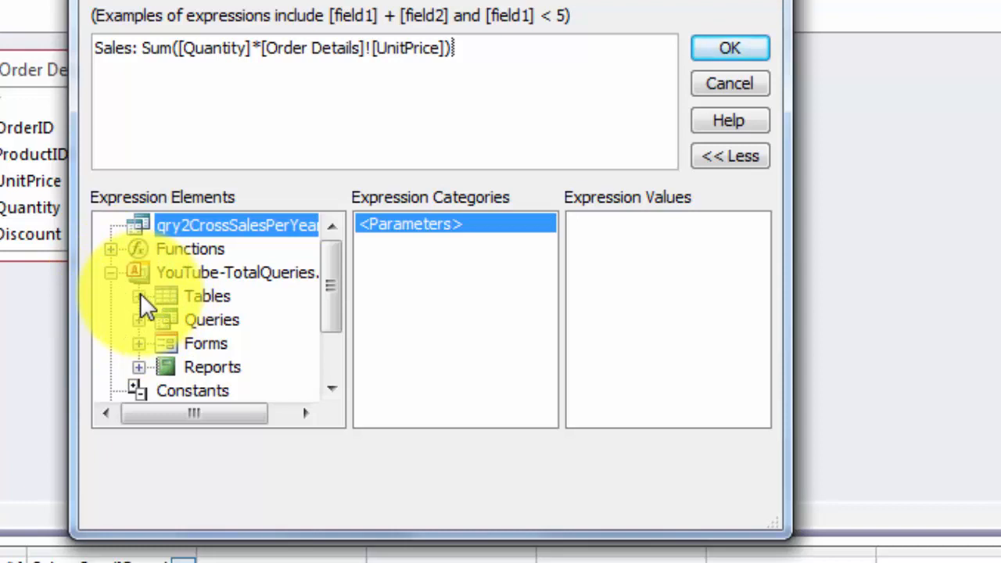
{"action": "left_click", "coordinate": [139, 295]}
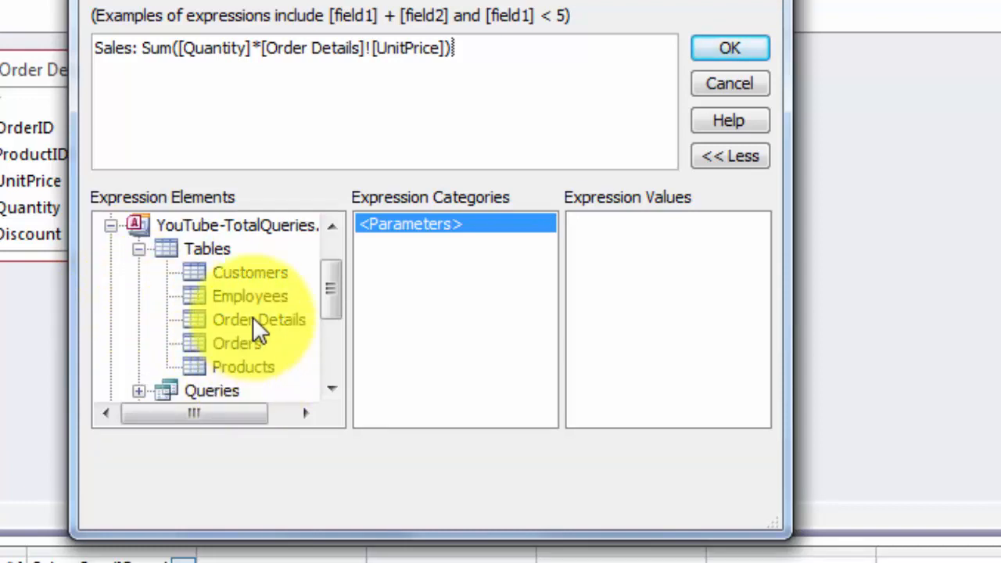
{"action": "left_click", "coordinate": [258, 319]}
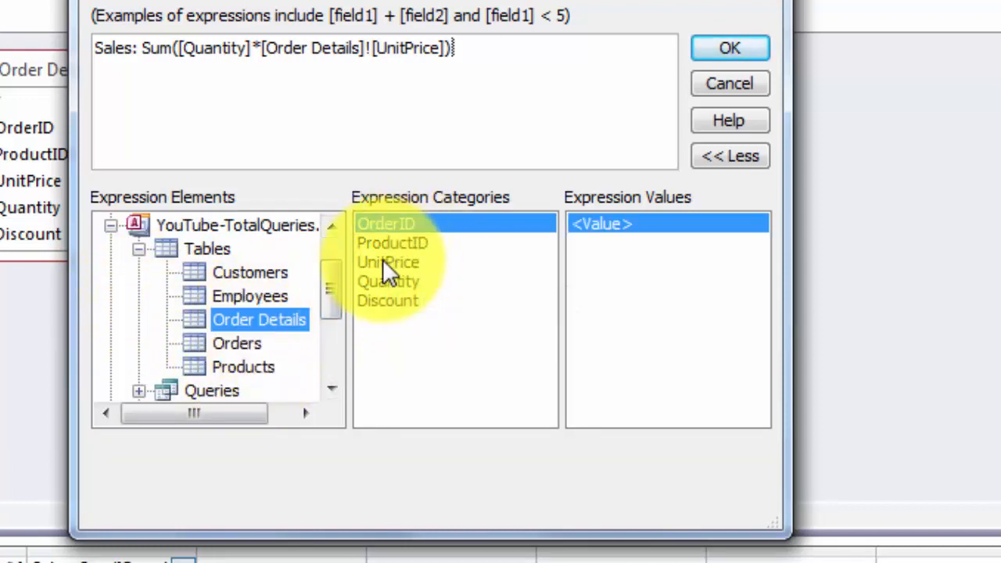
{"action": "mouse_move", "coordinate": [395, 277]}
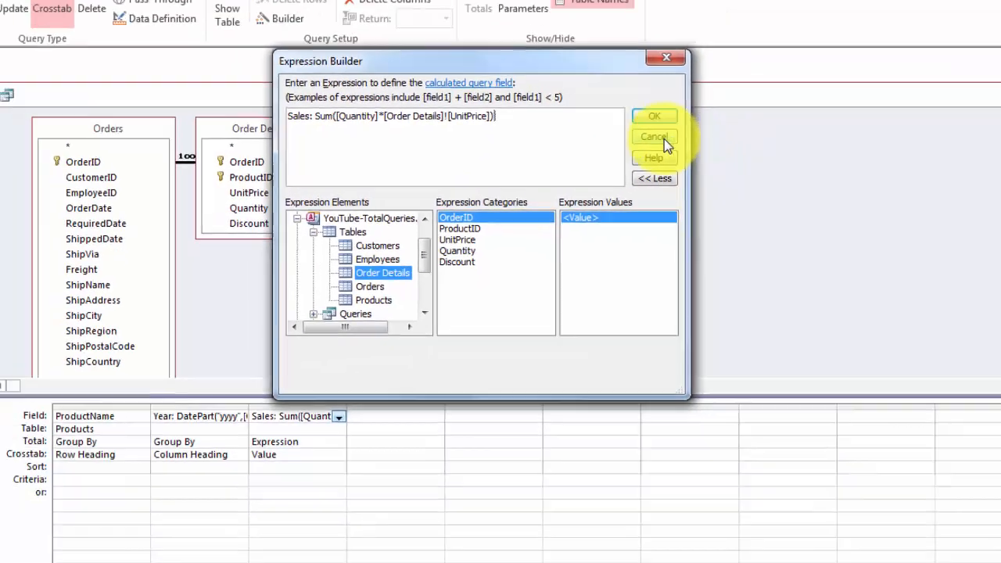
{"action": "left_click", "coordinate": [654, 116]}
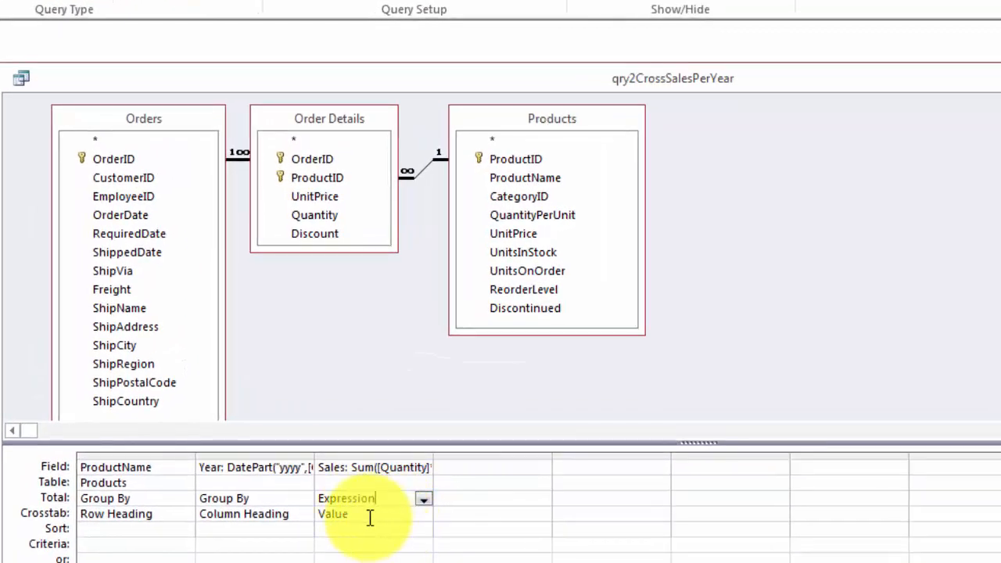
Set the Sales column's Crosstab row to Value so products show 1994, 1995 and 1996 totals.
{"action": "left_click", "coordinate": [423, 513]}
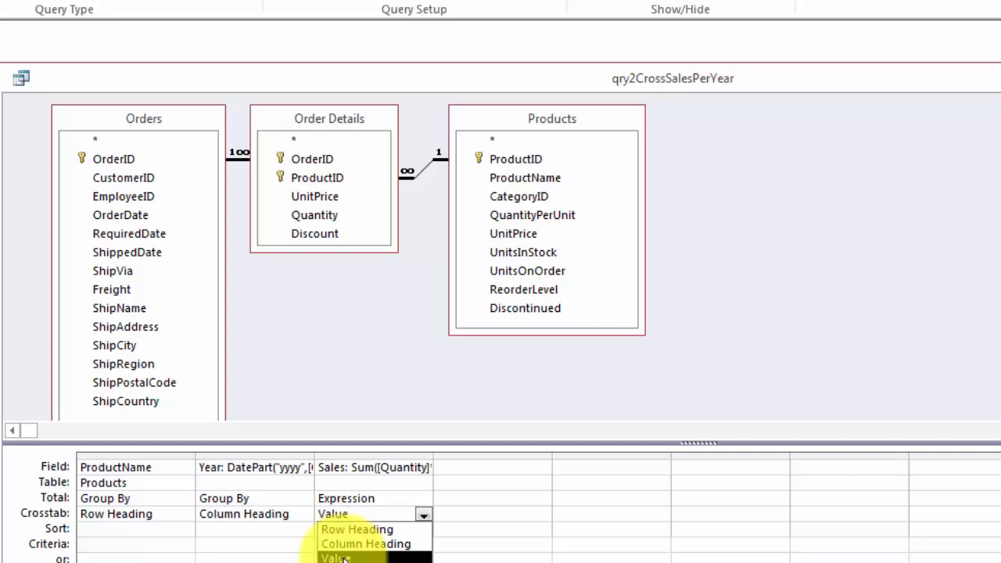
{"action": "left_click", "coordinate": [334, 558]}
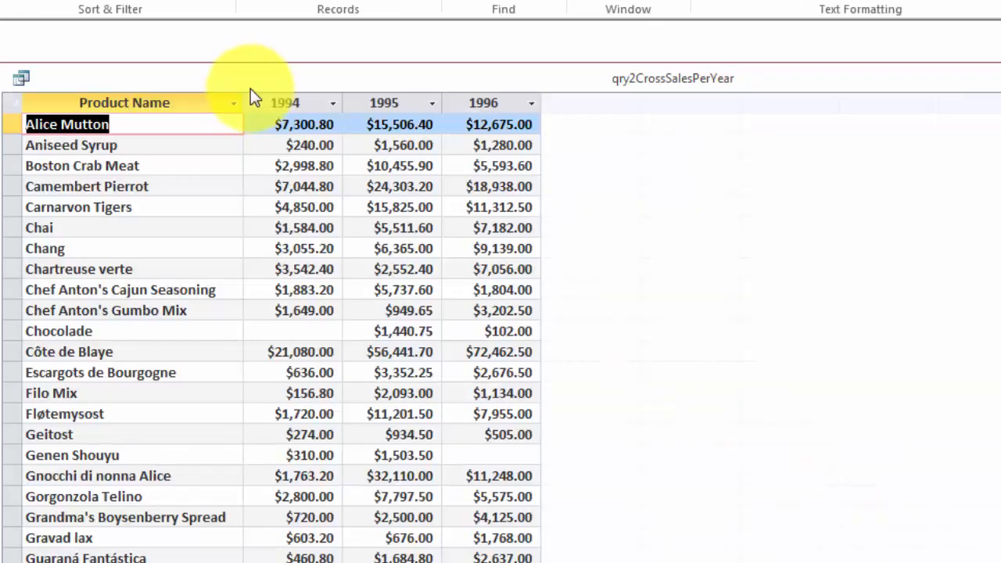
{"action": "mouse_move", "coordinate": [414, 106]}
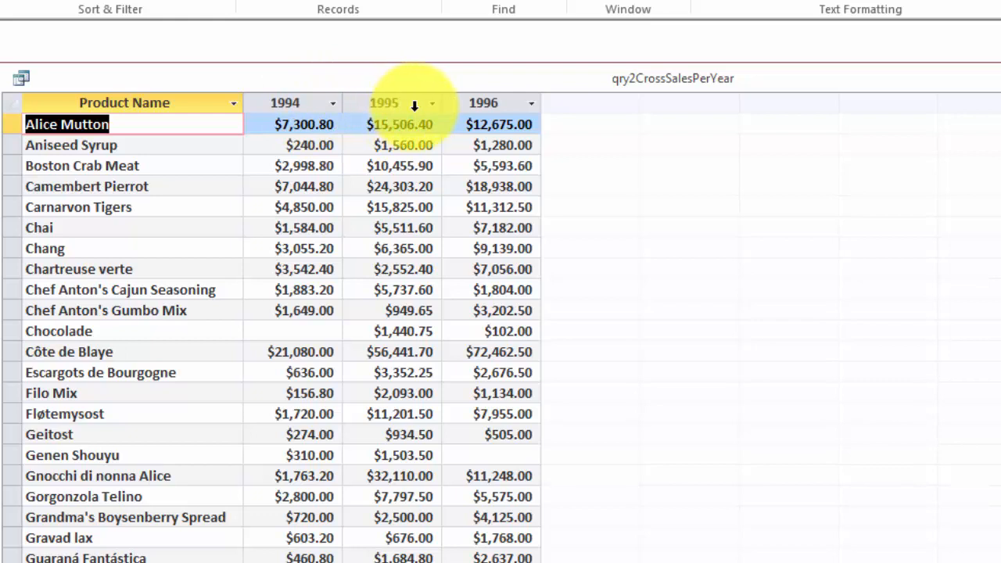
{"action": "mouse_move", "coordinate": [617, 160]}
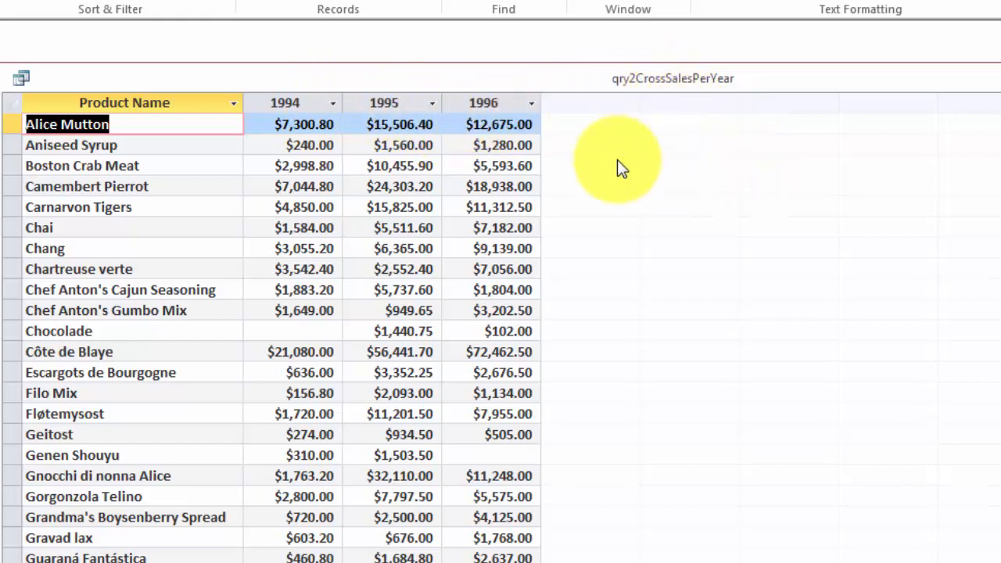
{"action": "mouse_move", "coordinate": [832, 217]}
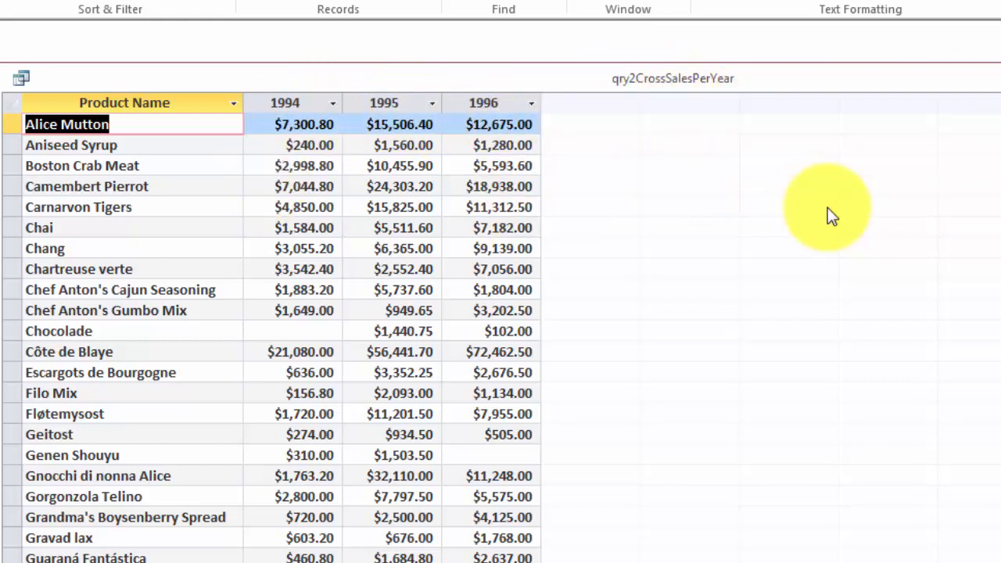
{"action": "mouse_move", "coordinate": [115, 404]}
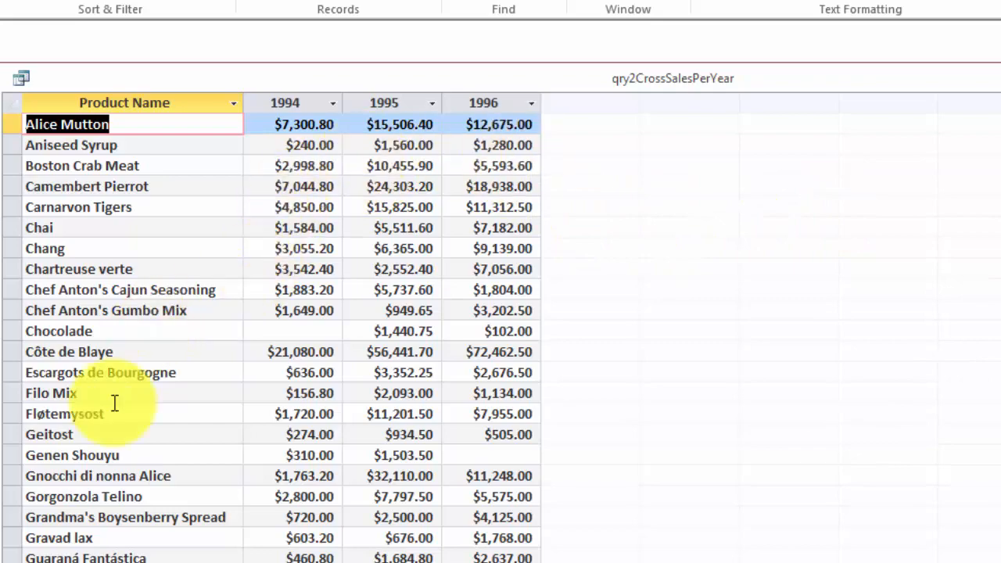